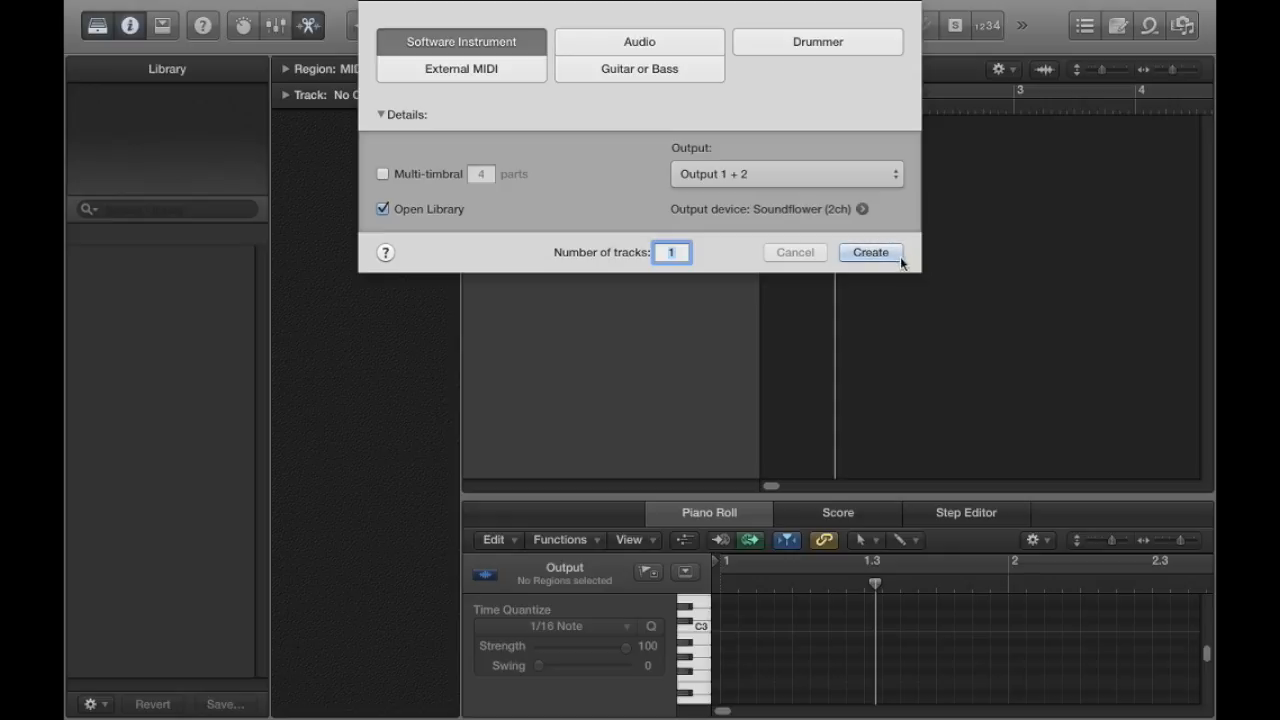
Create one Software Instrument track, loaded with Classic Electric Piano.
{"action": "left_click", "coordinate": [868, 252]}
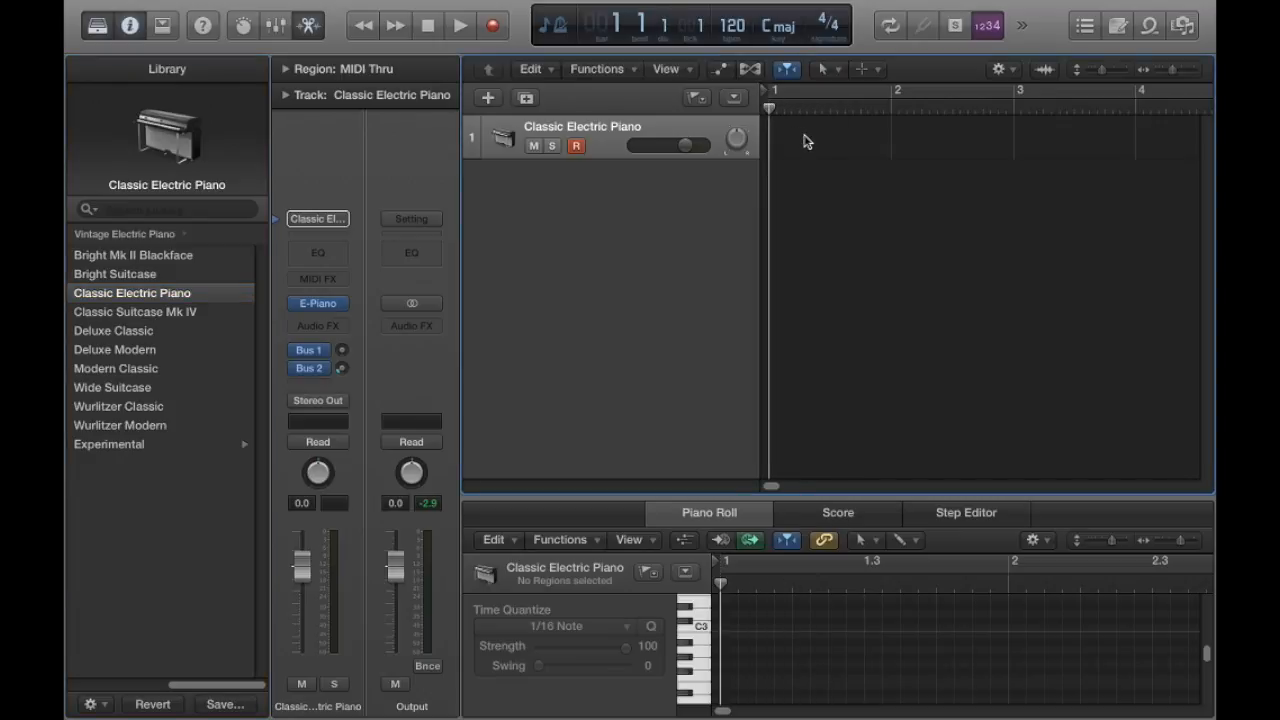
Paste the Pulse Simple 2 MIDI region into the empty track area.
{"action": "right_click", "coordinate": [808, 140]}
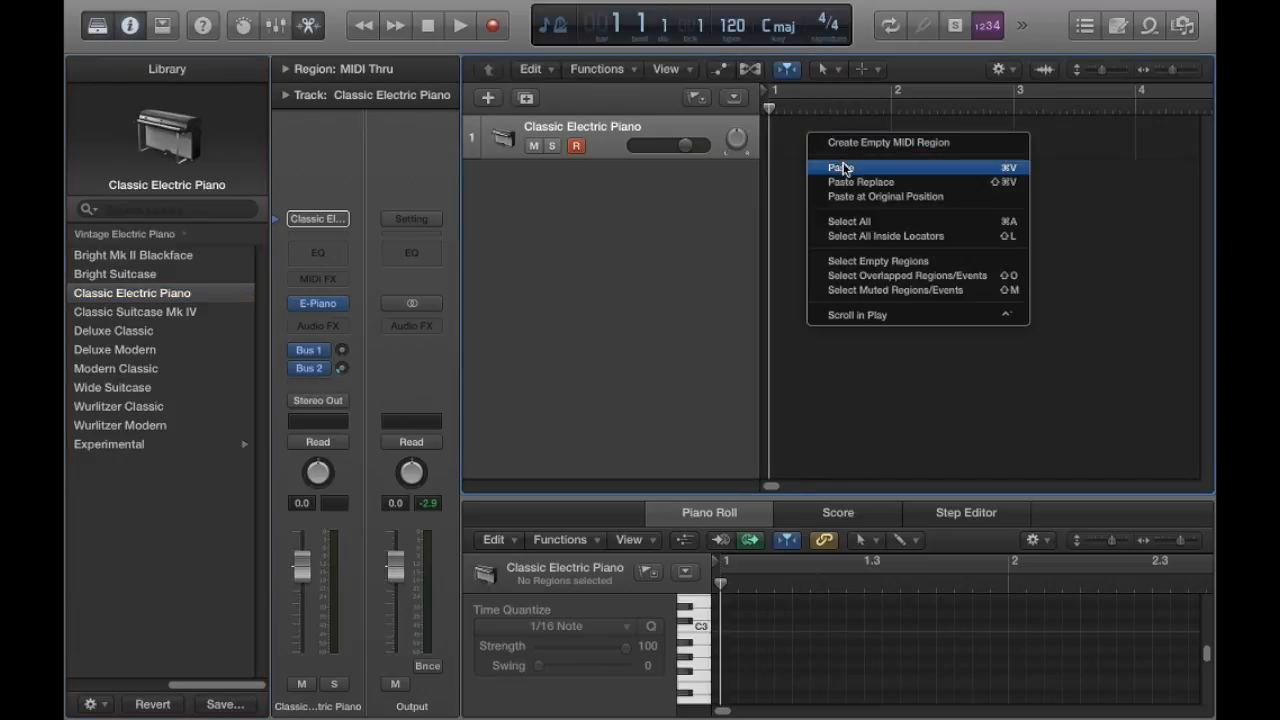
{"action": "left_click", "coordinate": [838, 168]}
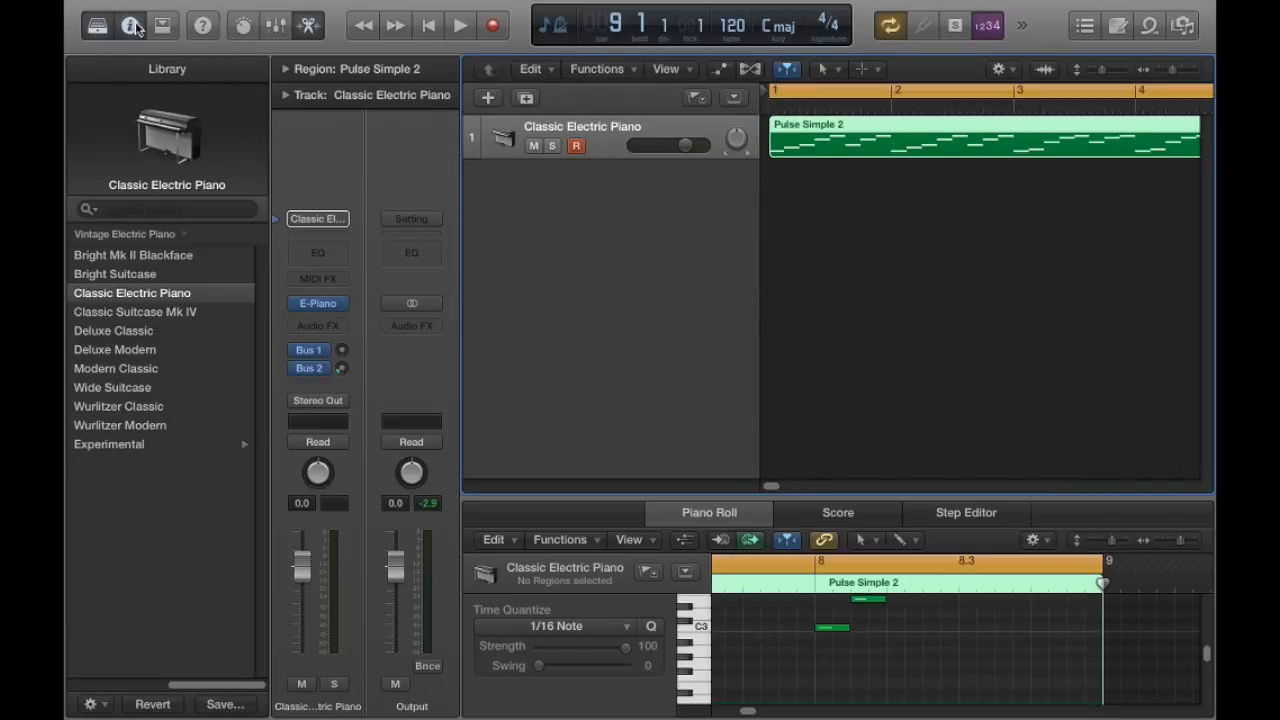
{"action": "mouse_move", "coordinate": [298, 170]}
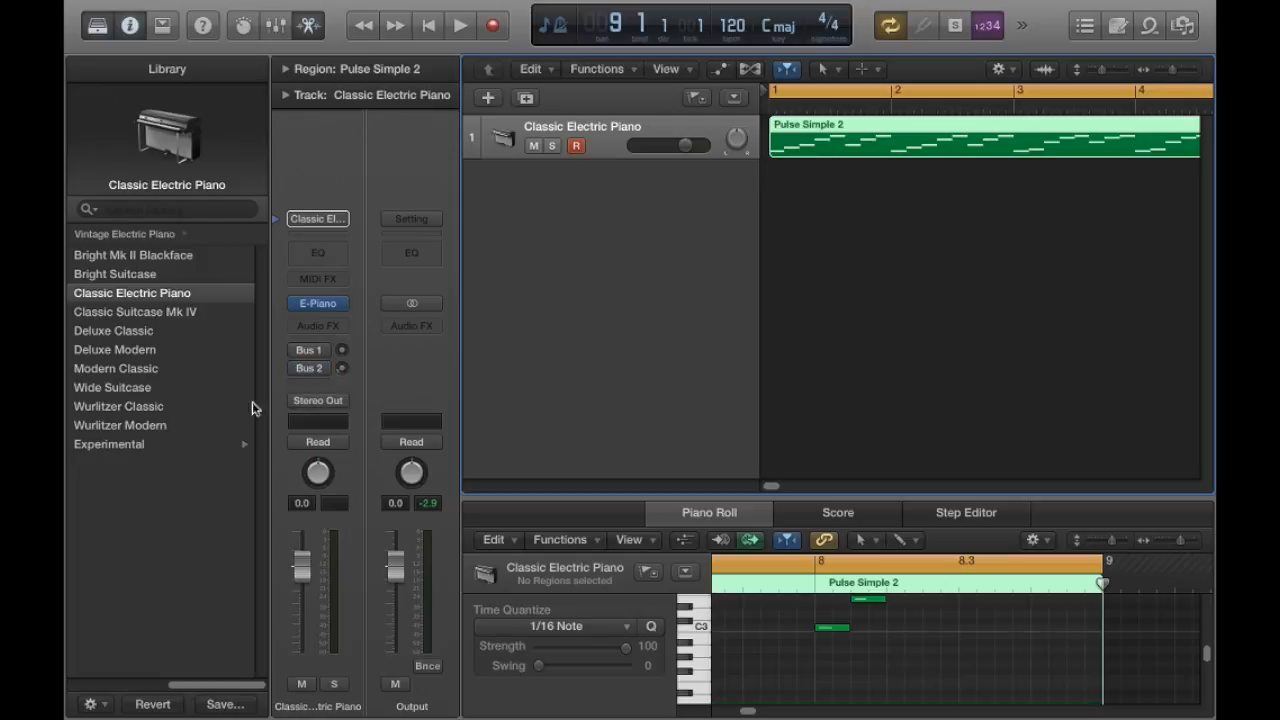
{"action": "mouse_move", "coordinate": [320, 512]}
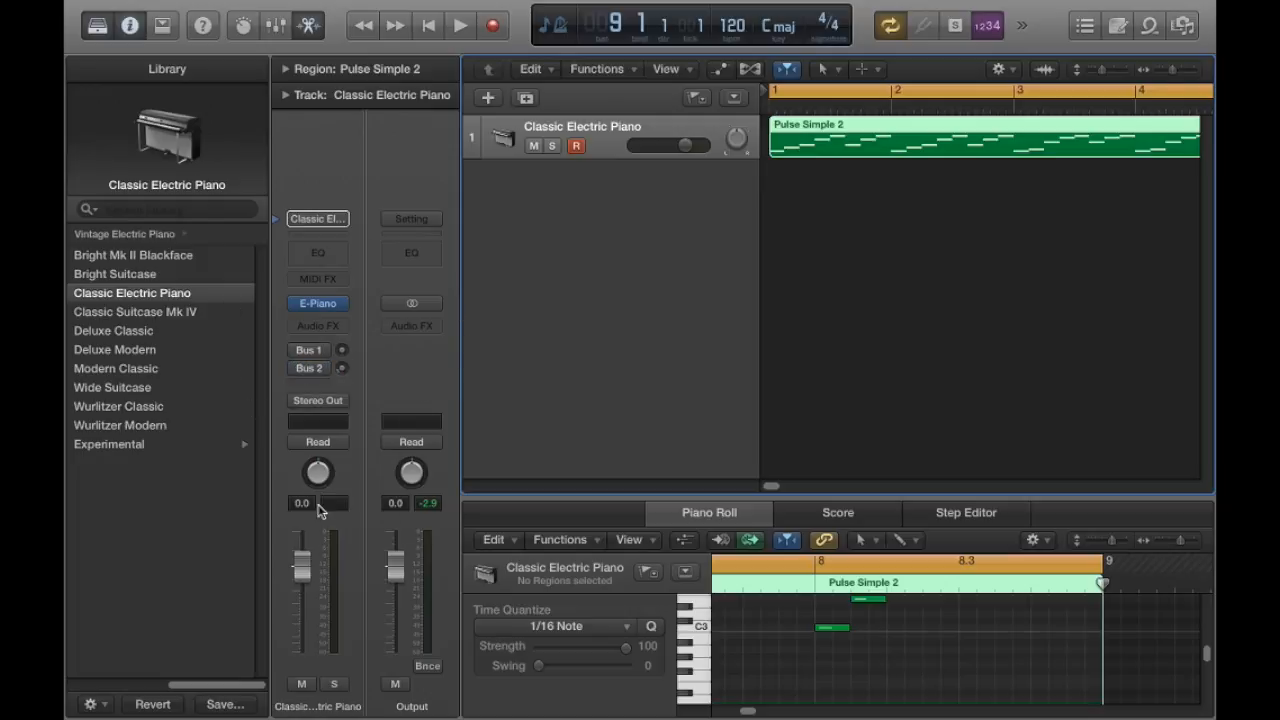
{"action": "mouse_move", "coordinate": [284, 438]}
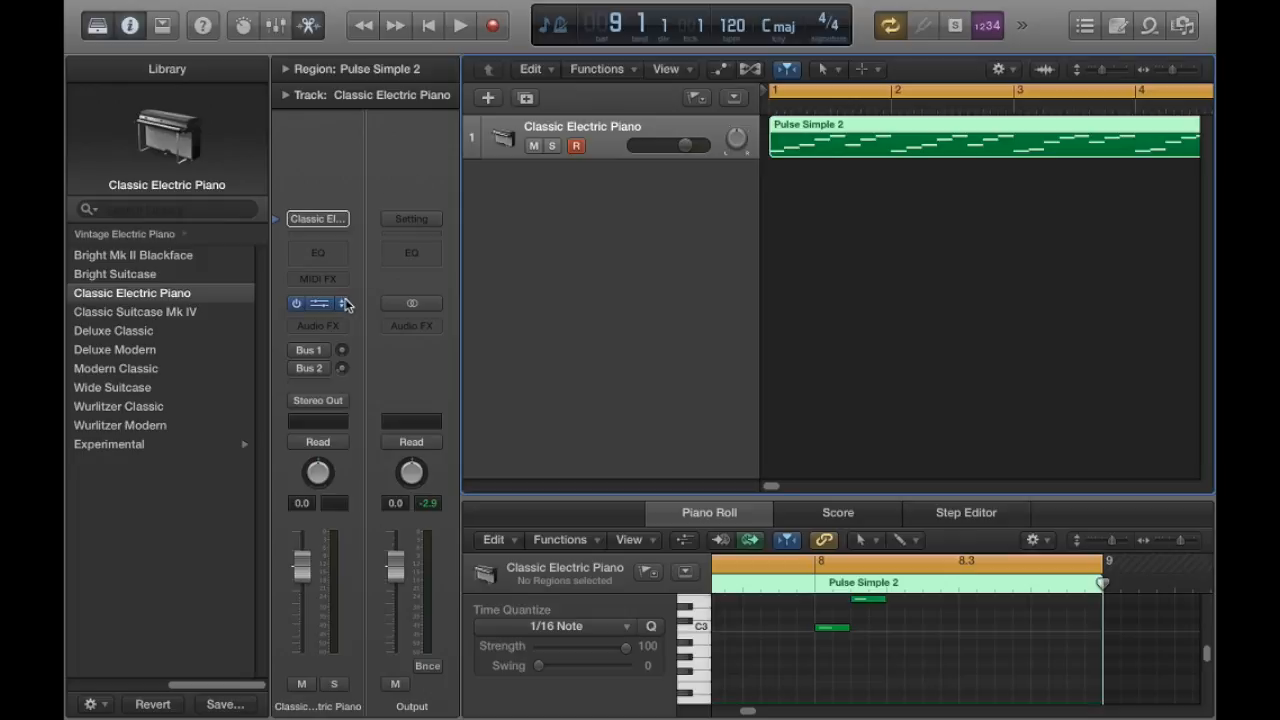
Show the instrument plug-in menu from the channel strip's Instrument slot.
{"action": "left_click", "coordinate": [318, 304]}
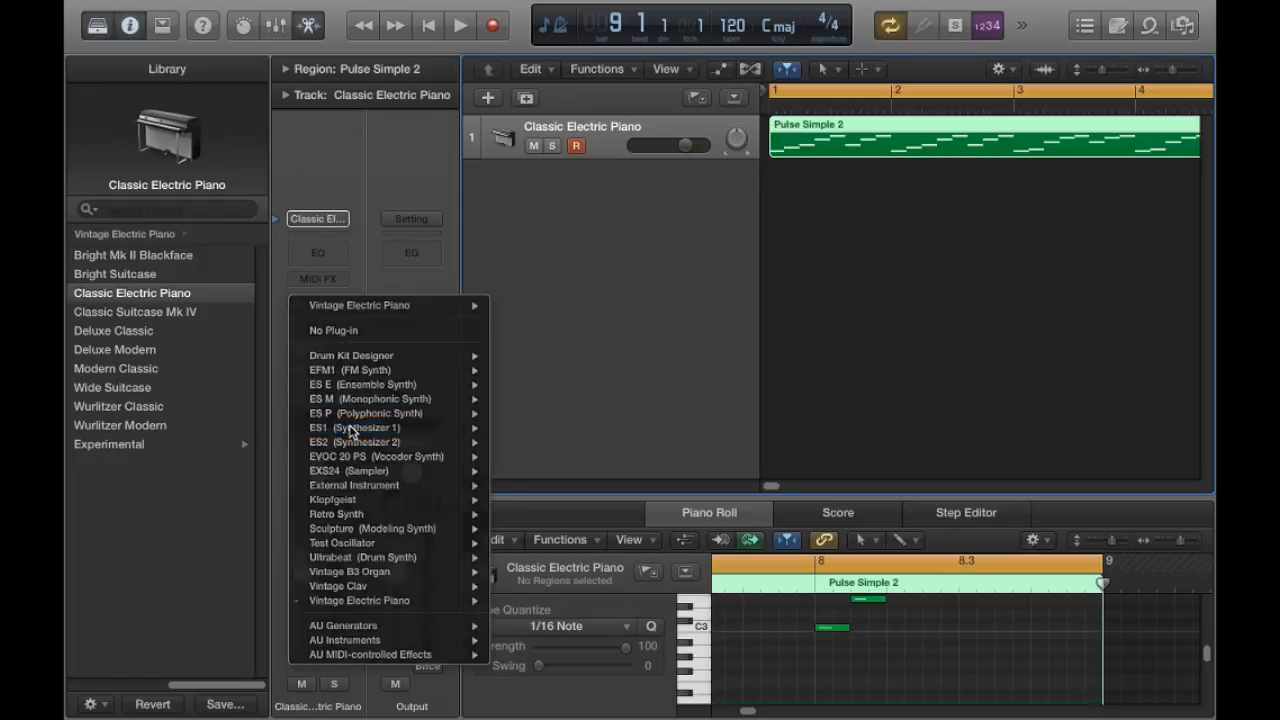
Load ES1 (Synthesizer 1) as the track's instrument at Factory Default.
{"action": "left_click", "coordinate": [320, 428]}
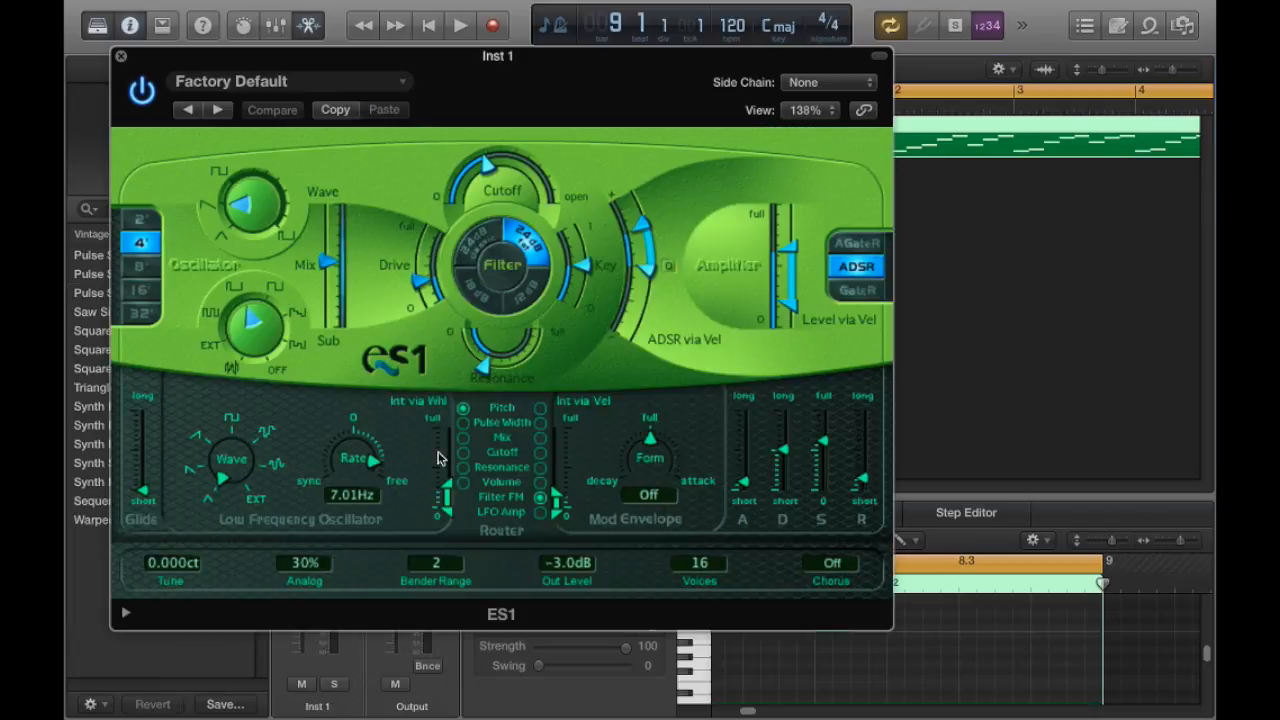
{"action": "mouse_move", "coordinate": [632, 418]}
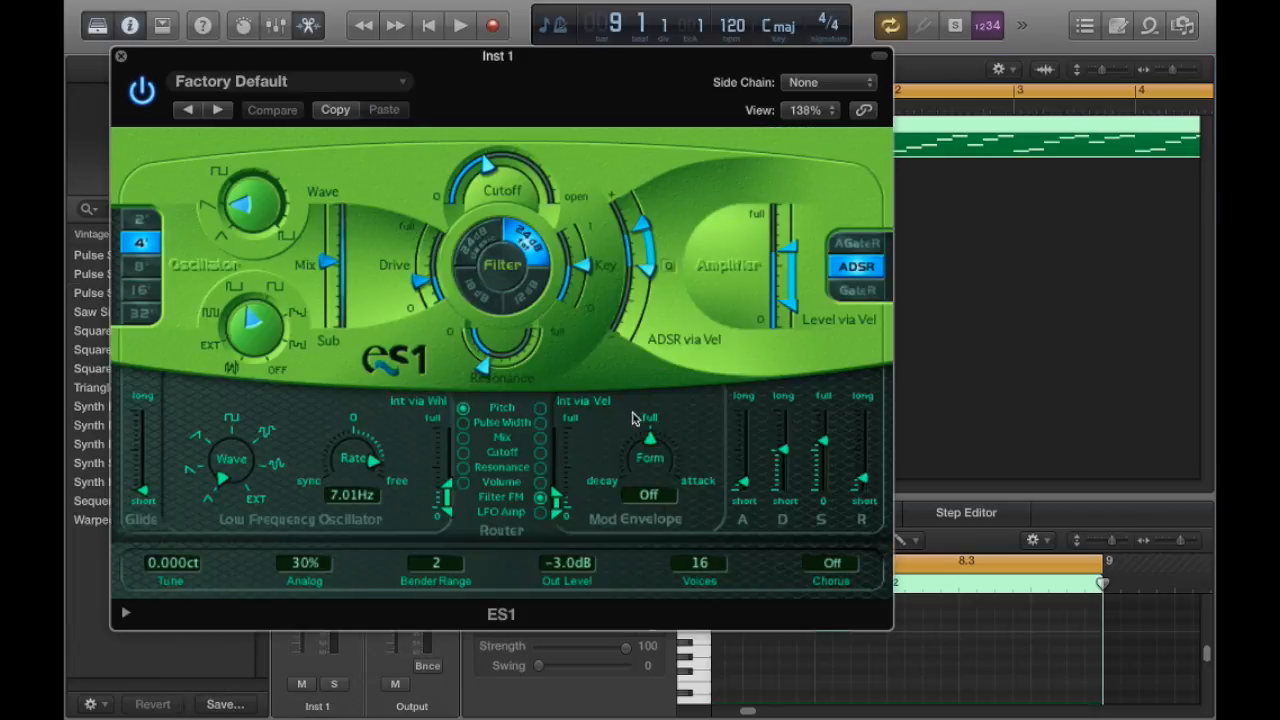
{"action": "mouse_move", "coordinate": [648, 378]}
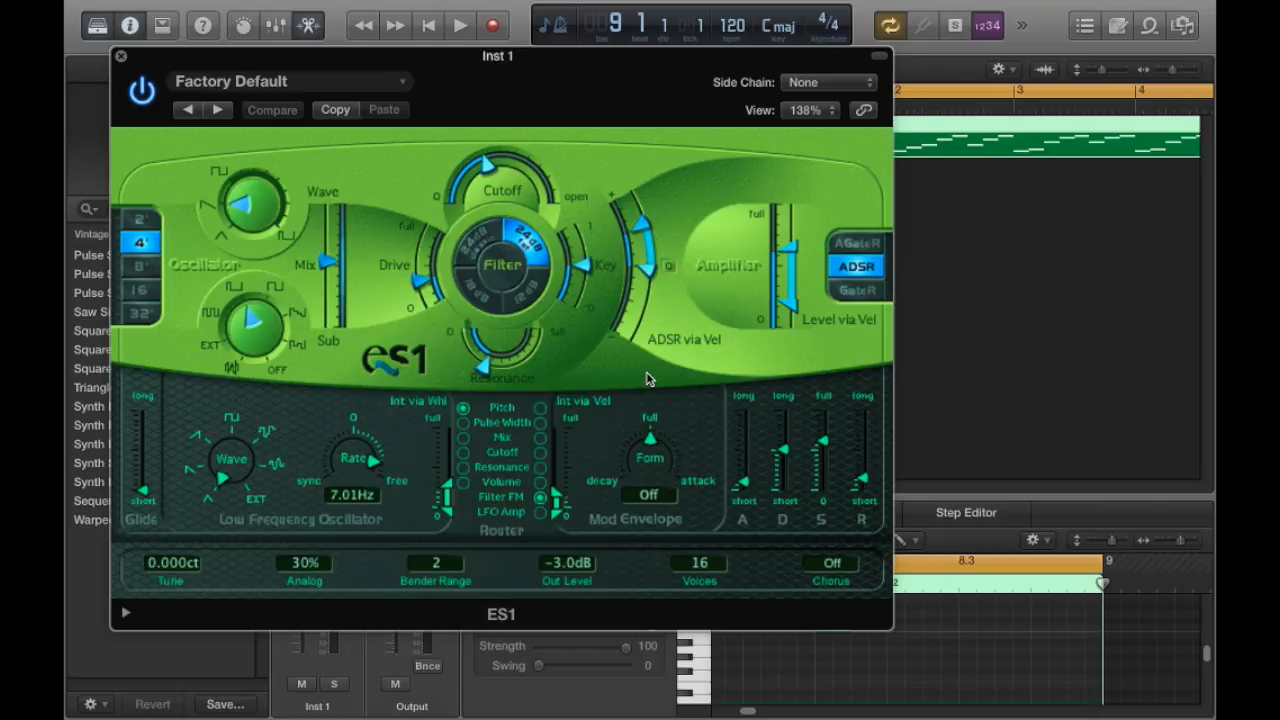
{"action": "mouse_move", "coordinate": [434, 112]}
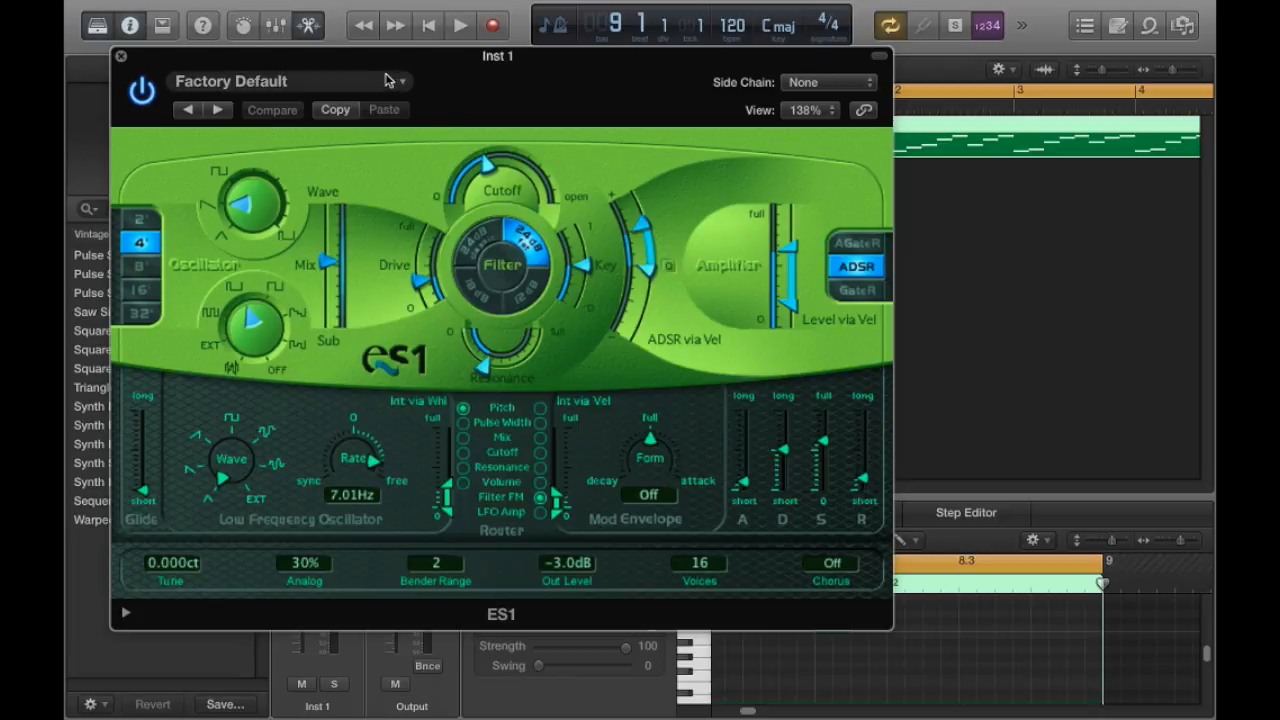
Choose the Synth Keyboards > Pure Synth preset in ES1.
{"action": "left_click", "coordinate": [290, 80]}
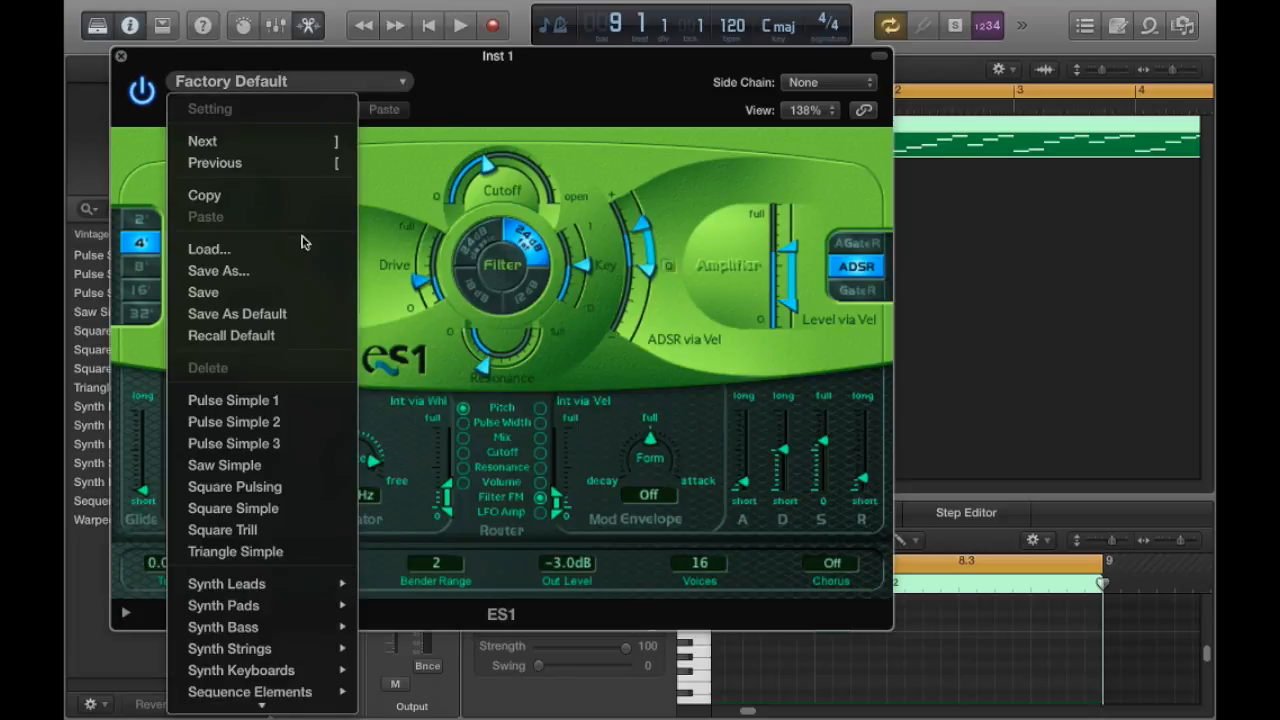
{"action": "mouse_move", "coordinate": [222, 516]}
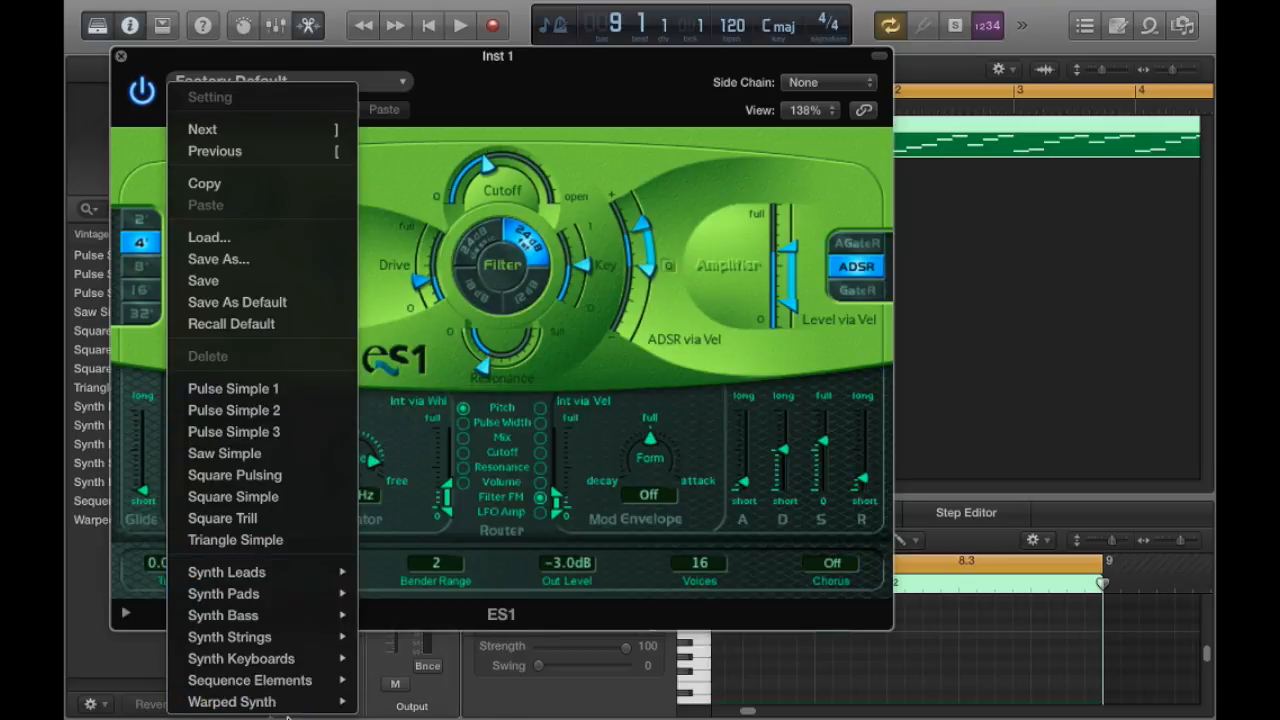
{"action": "mouse_move", "coordinate": [240, 658]}
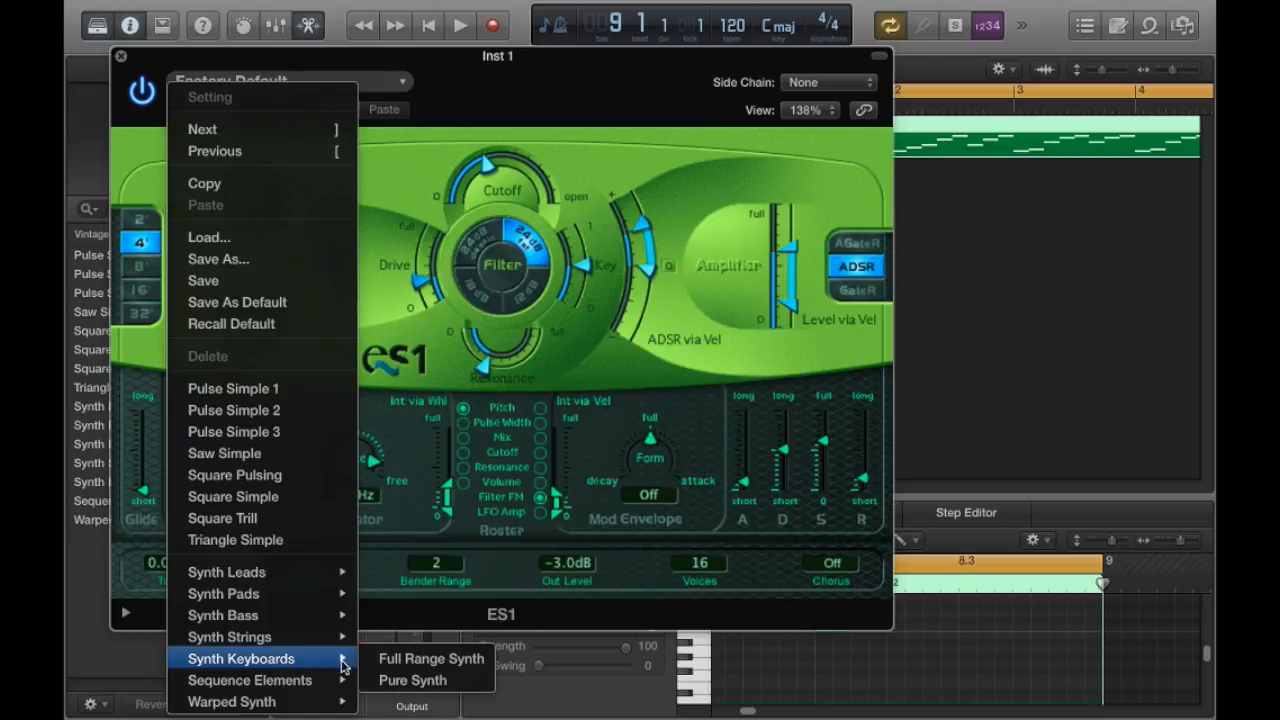
{"action": "left_click", "coordinate": [412, 680]}
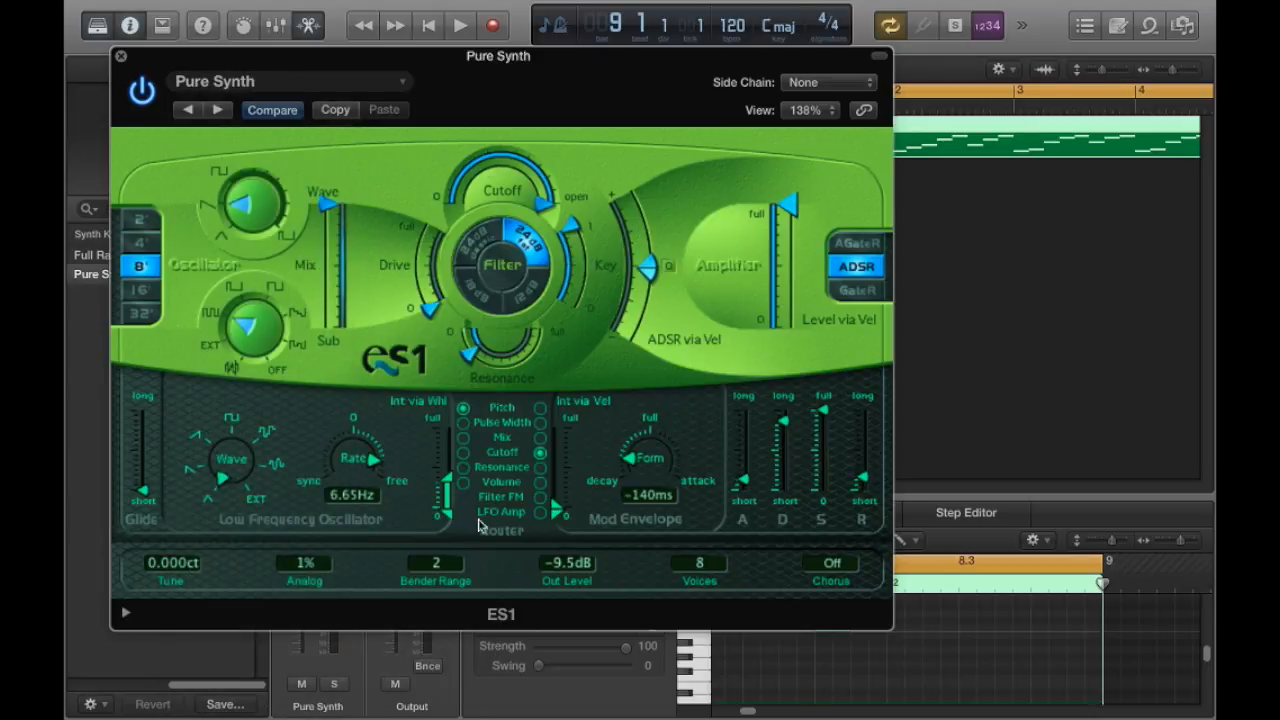
{"action": "mouse_move", "coordinate": [512, 552]}
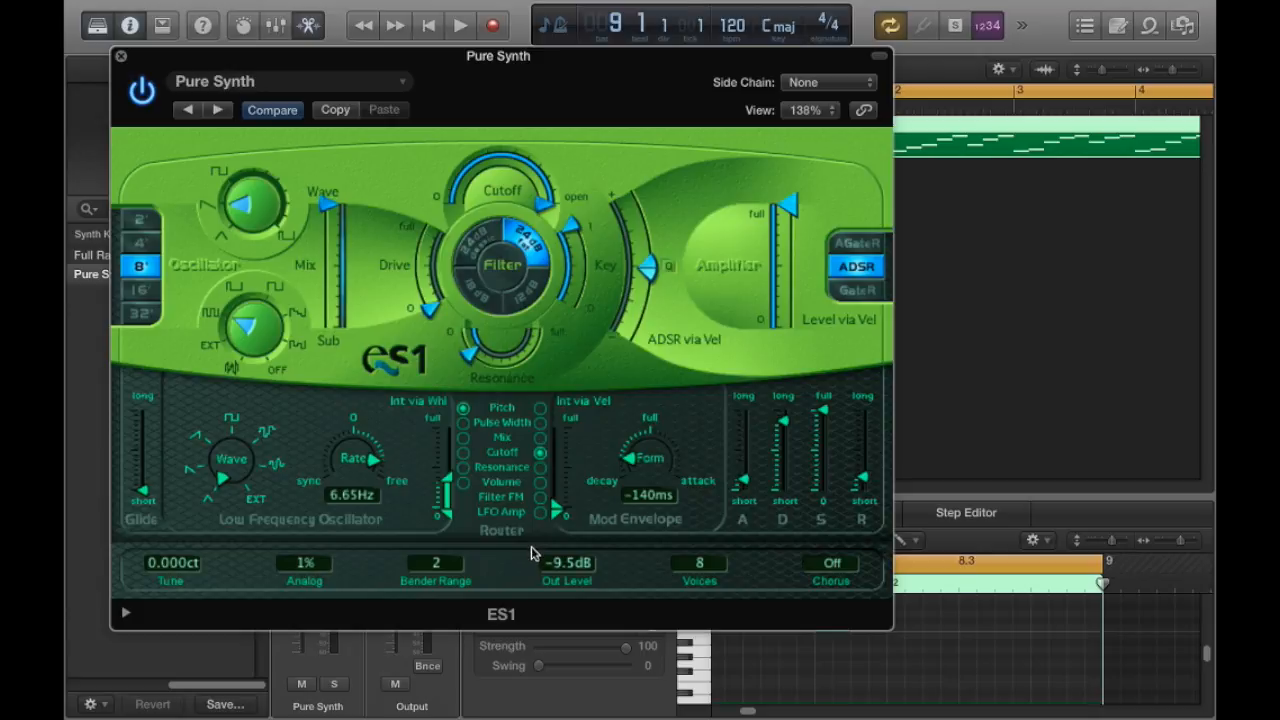
Start playback of the cycled region through the Pure Synth patch.
{"action": "left_click", "coordinate": [460, 24]}
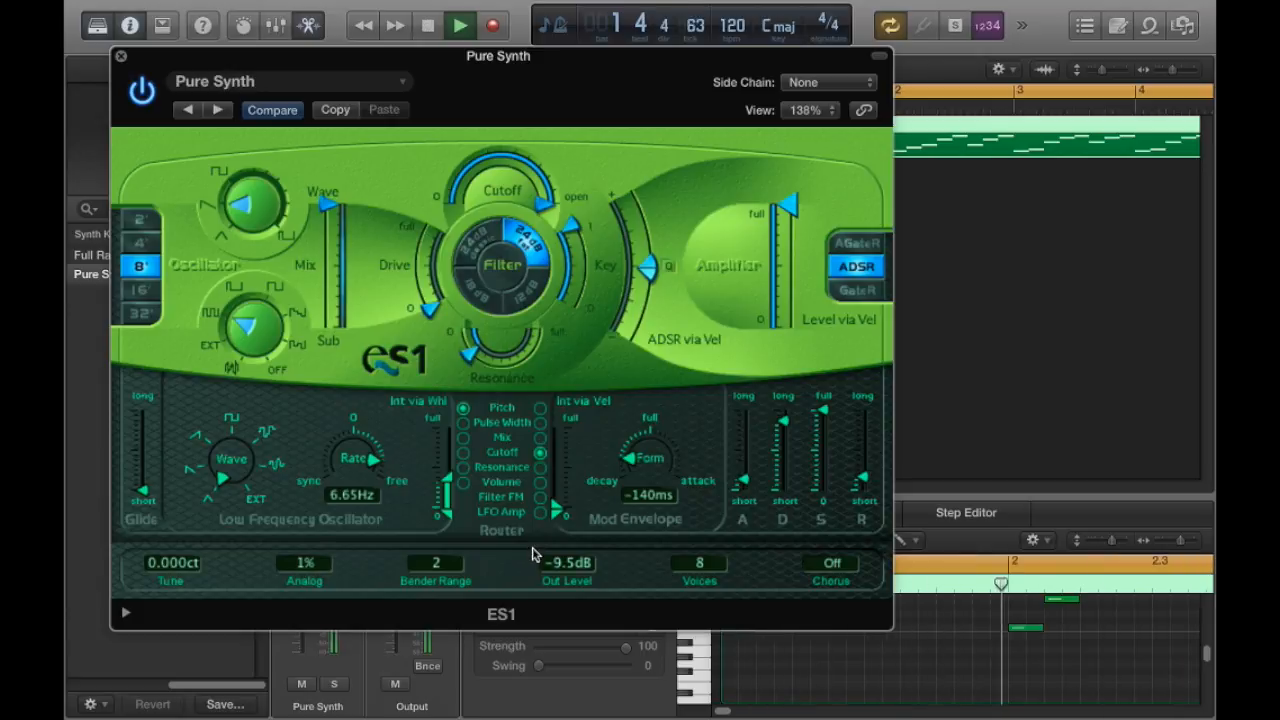
{"action": "left_click", "coordinate": [460, 24]}
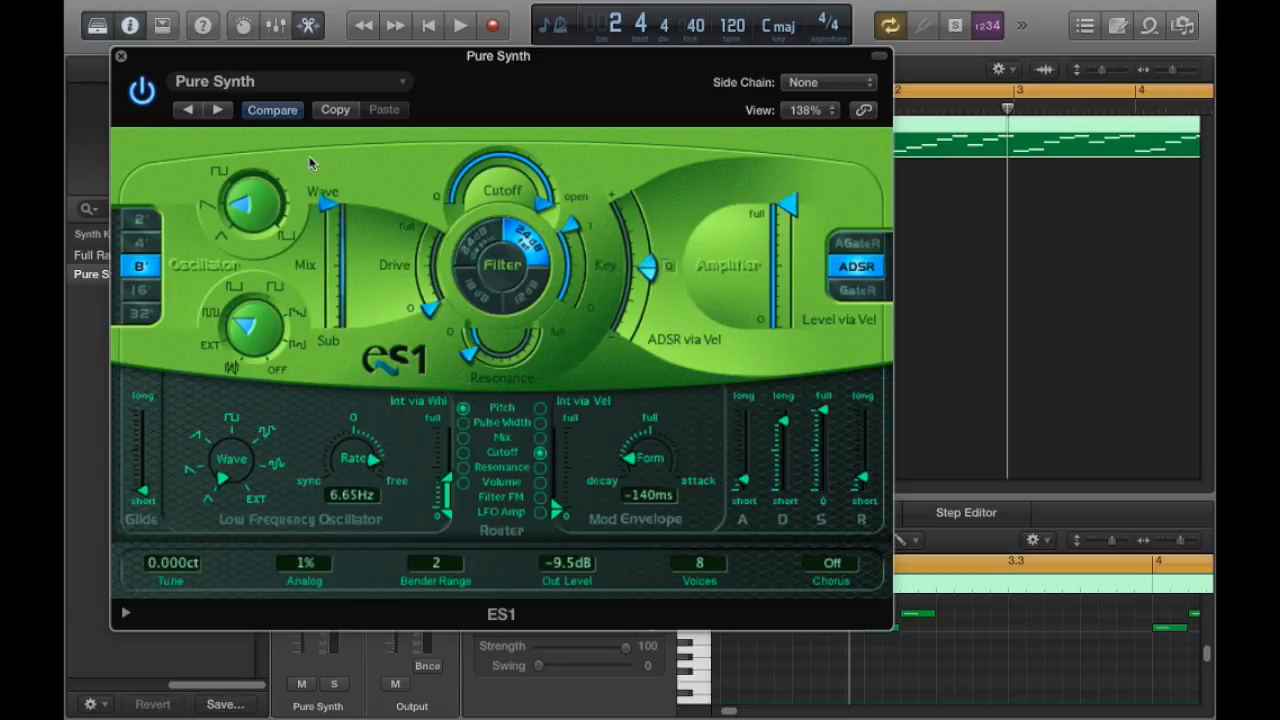
{"action": "mouse_move", "coordinate": [220, 256]}
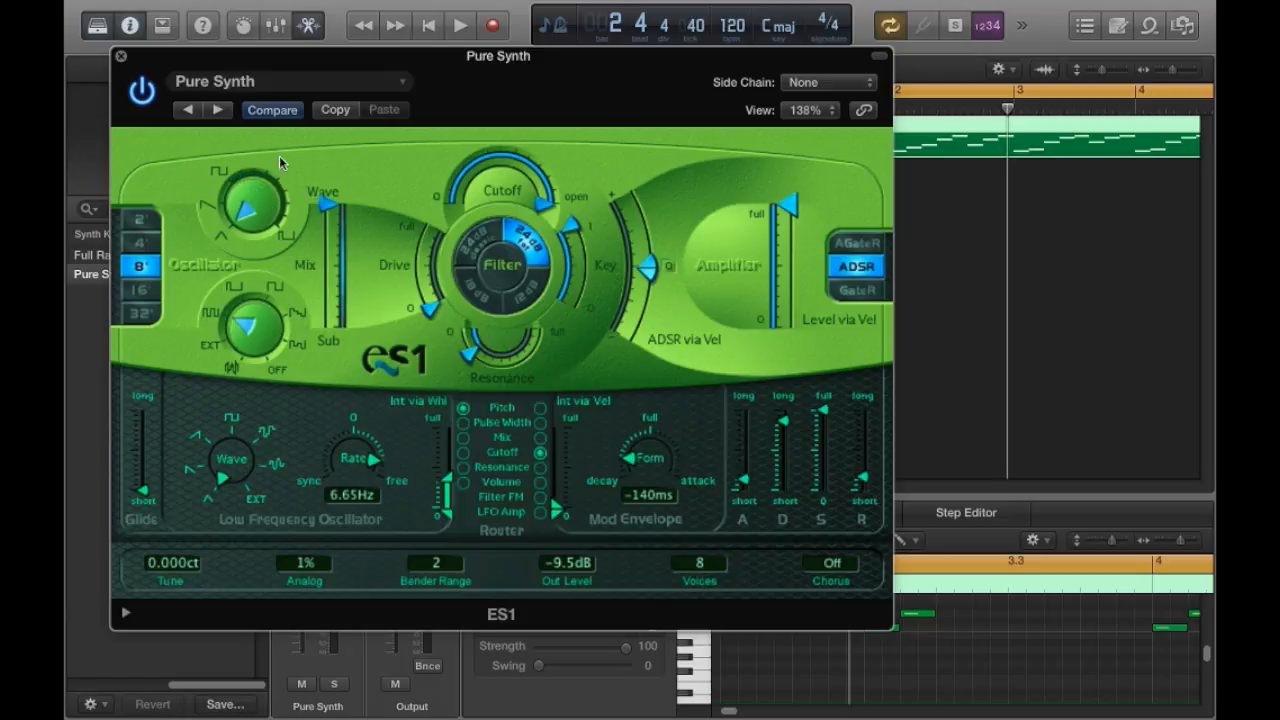
{"action": "mouse_move", "coordinate": [290, 216]}
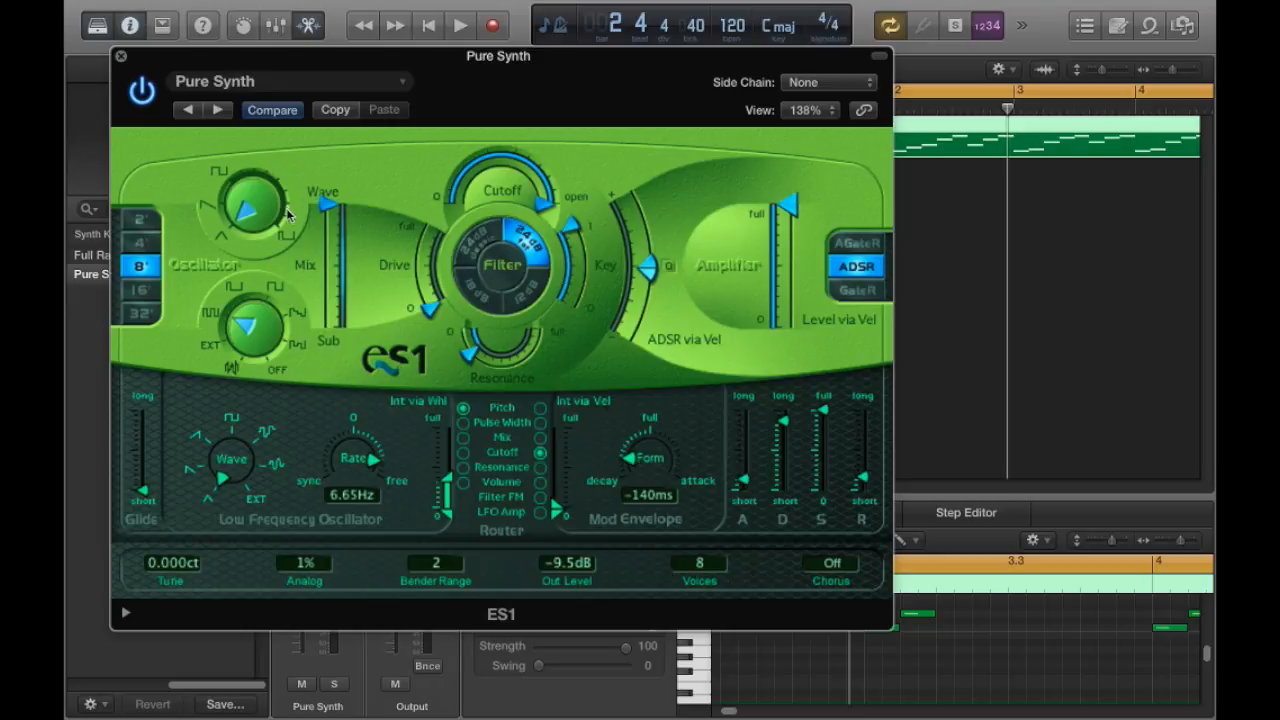
{"action": "mouse_move", "coordinate": [240, 256]}
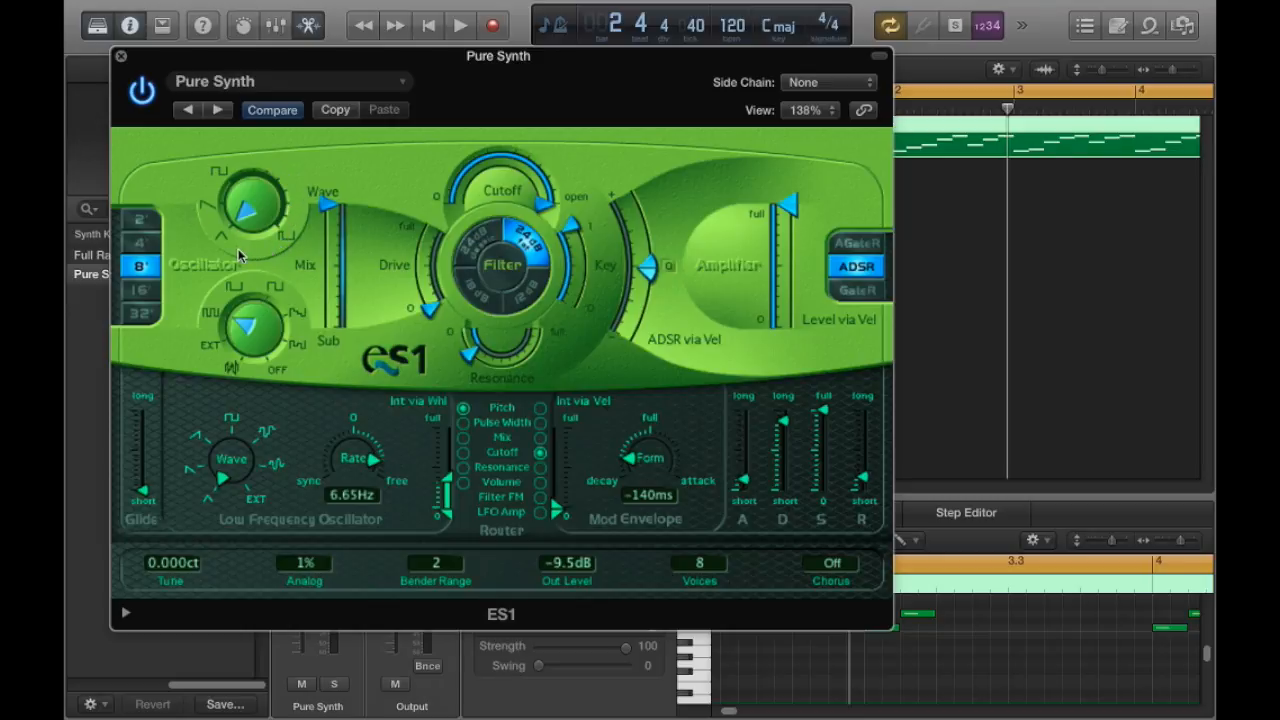
Toggle playback, then show the ES1 preset list with Pulse, Saw, Square and Triangle patches.
{"action": "left_click", "coordinate": [460, 24]}
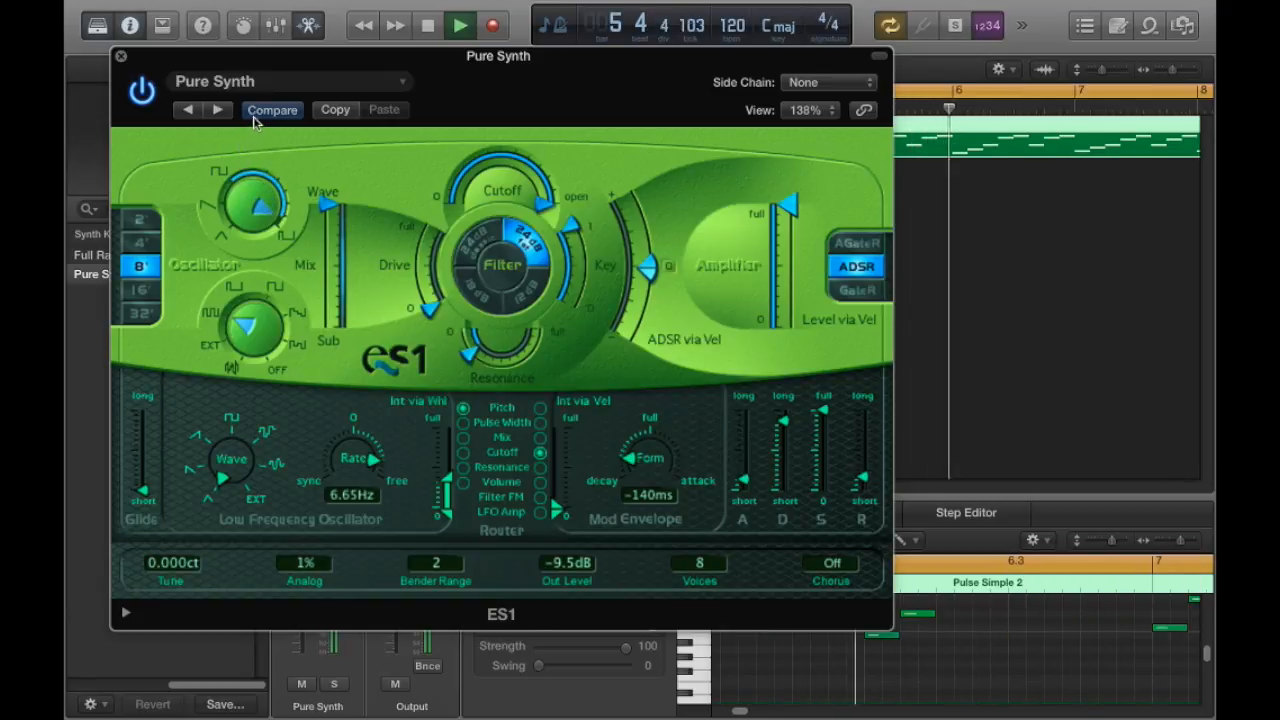
{"action": "left_click", "coordinate": [460, 24]}
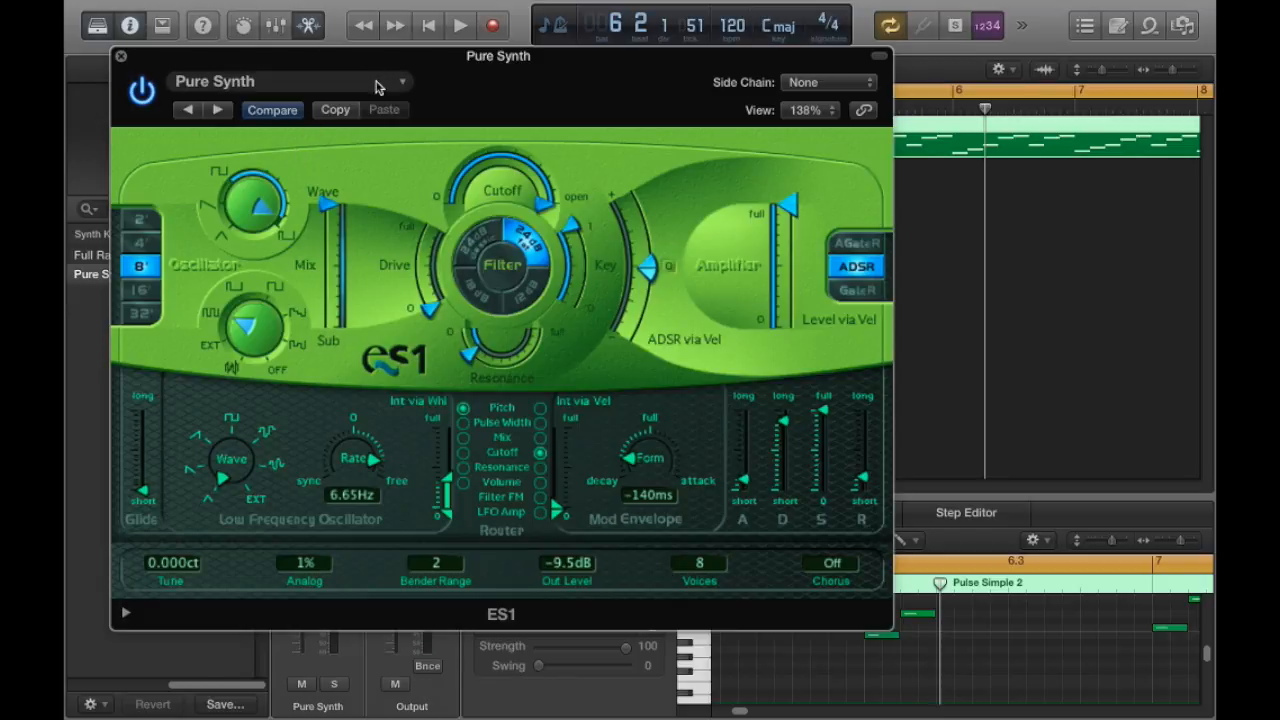
{"action": "left_click", "coordinate": [290, 80]}
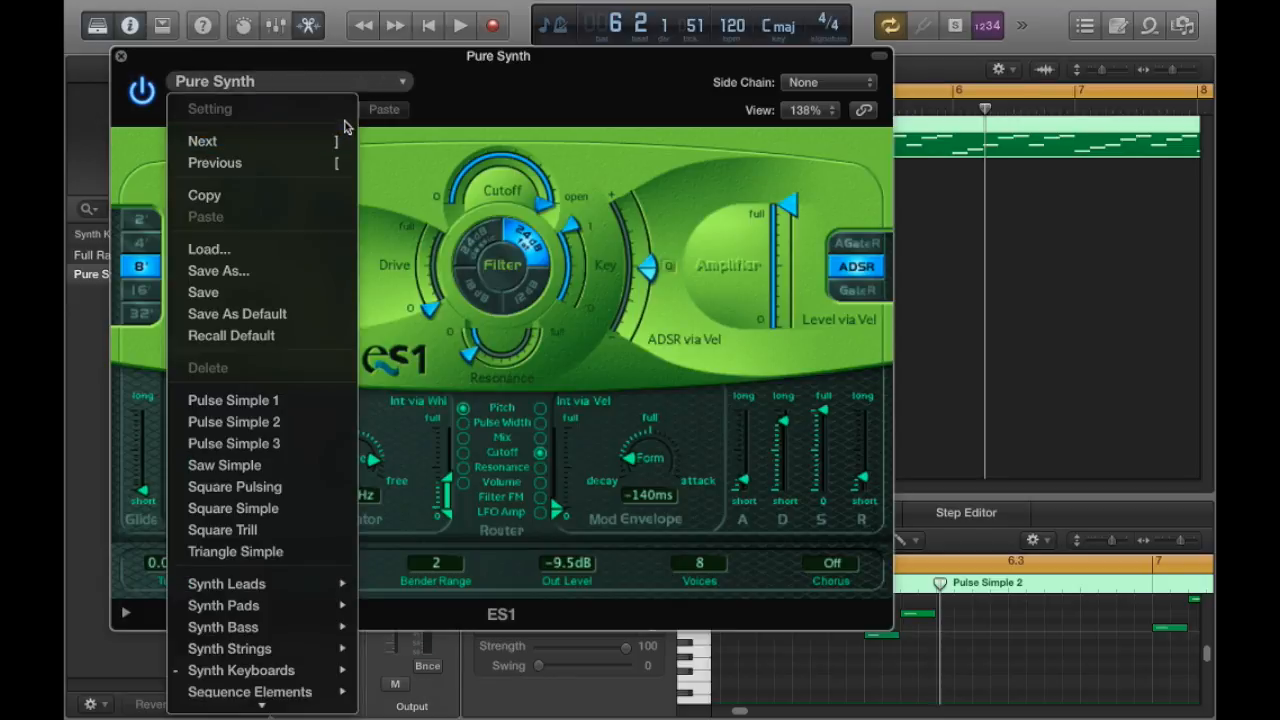
{"action": "mouse_move", "coordinate": [234, 420]}
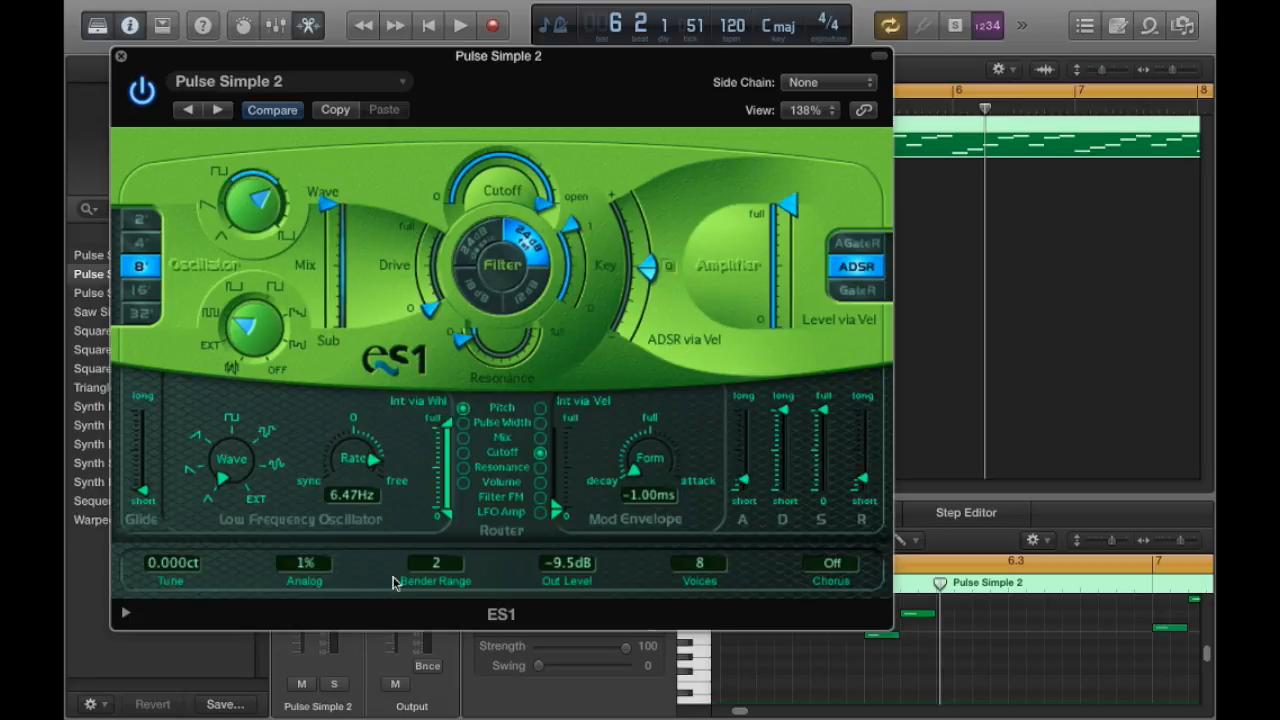
{"action": "mouse_move", "coordinate": [212, 528]}
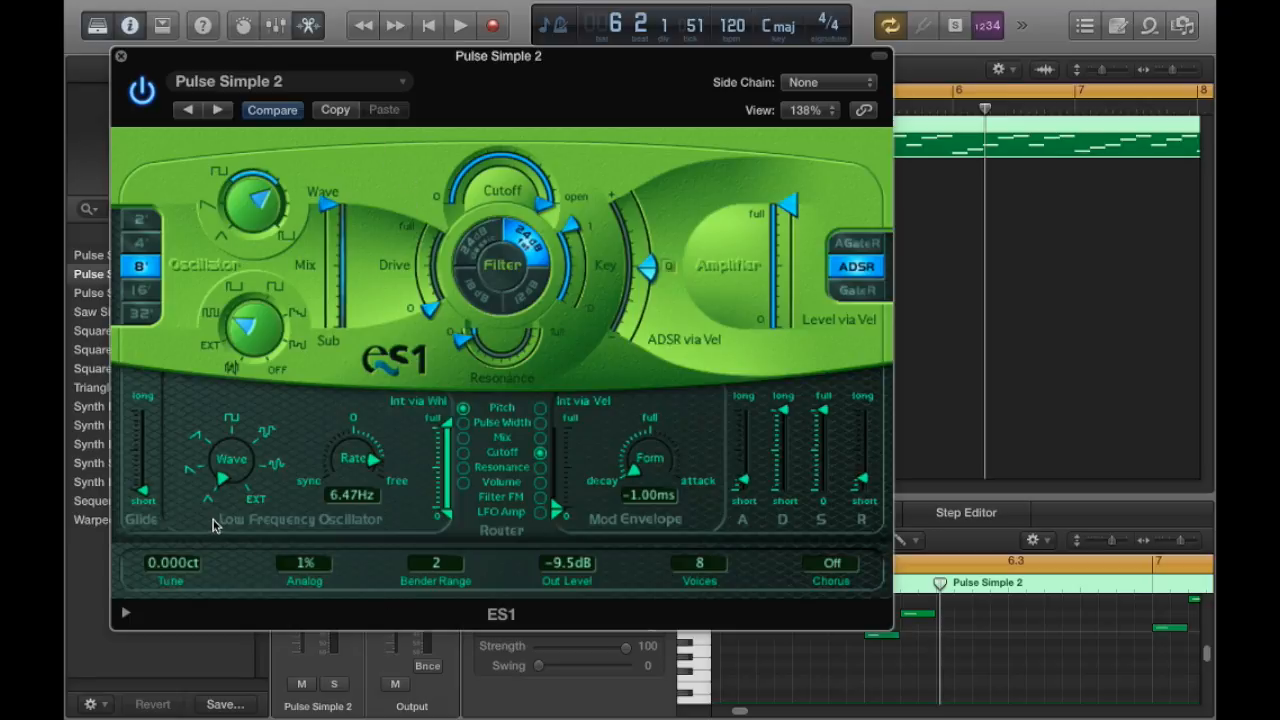
{"action": "mouse_move", "coordinate": [402, 536]}
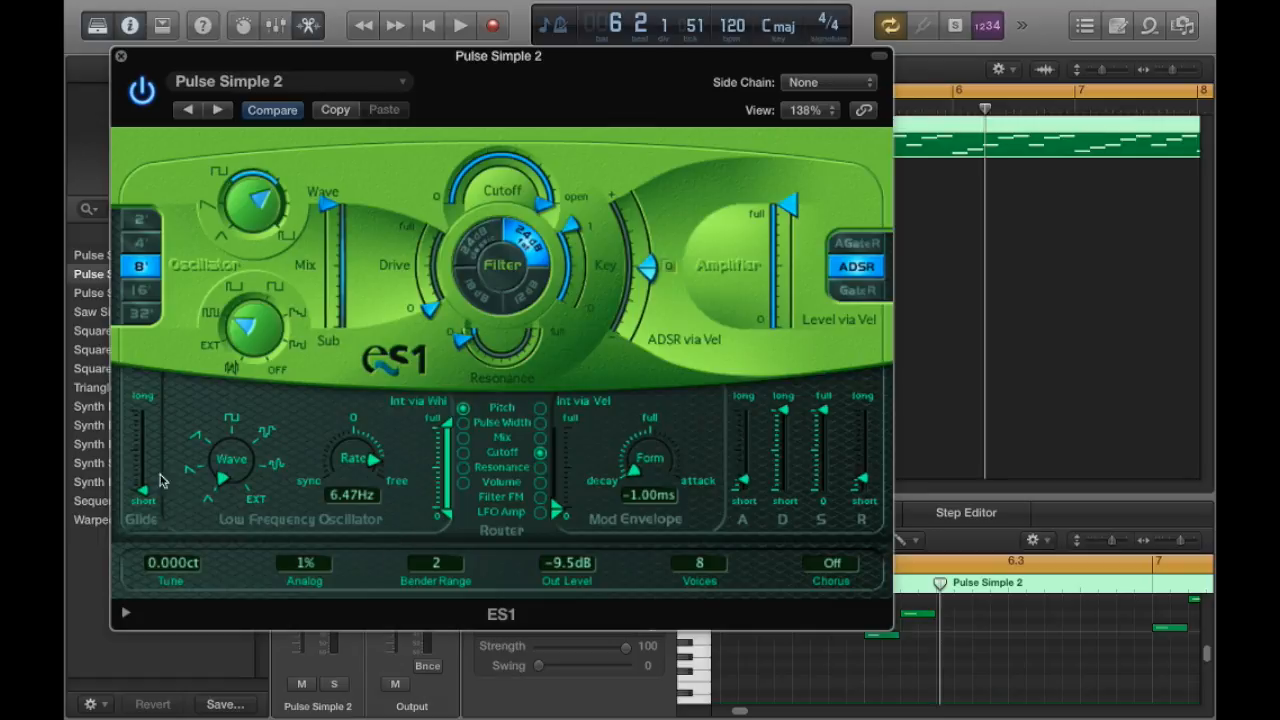
{"action": "mouse_move", "coordinate": [212, 528]}
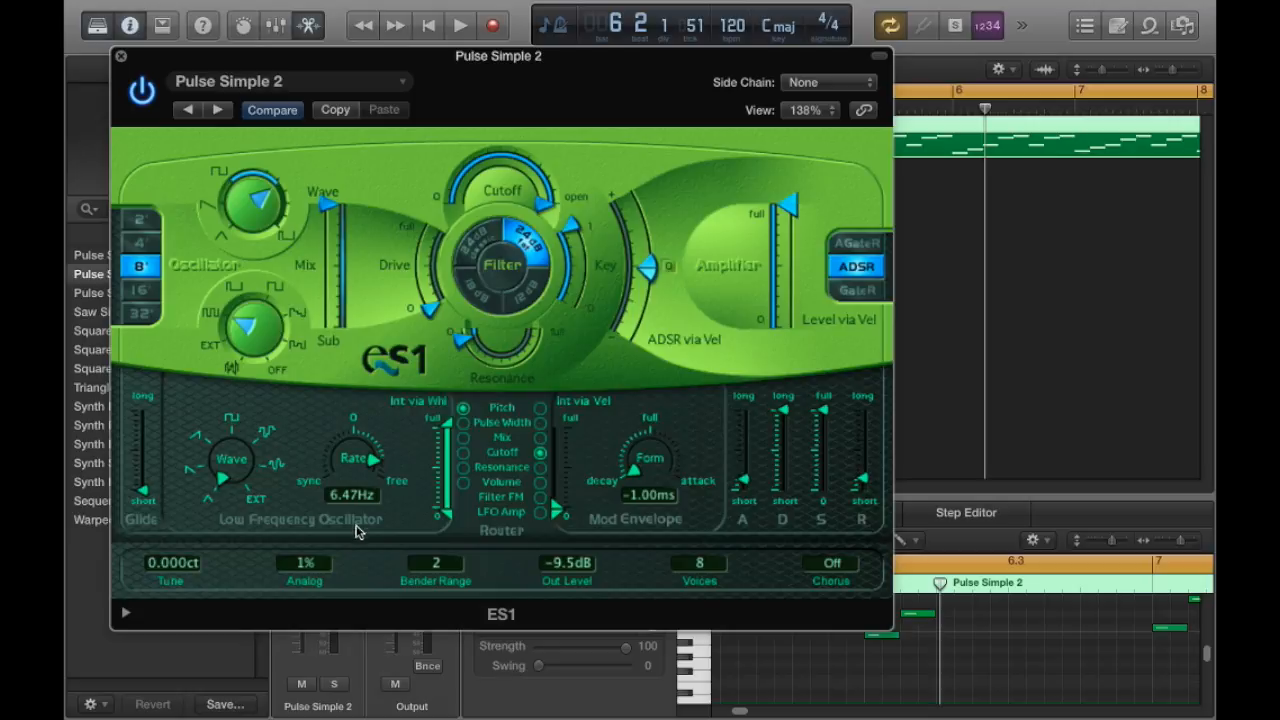
{"action": "mouse_move", "coordinate": [452, 528]}
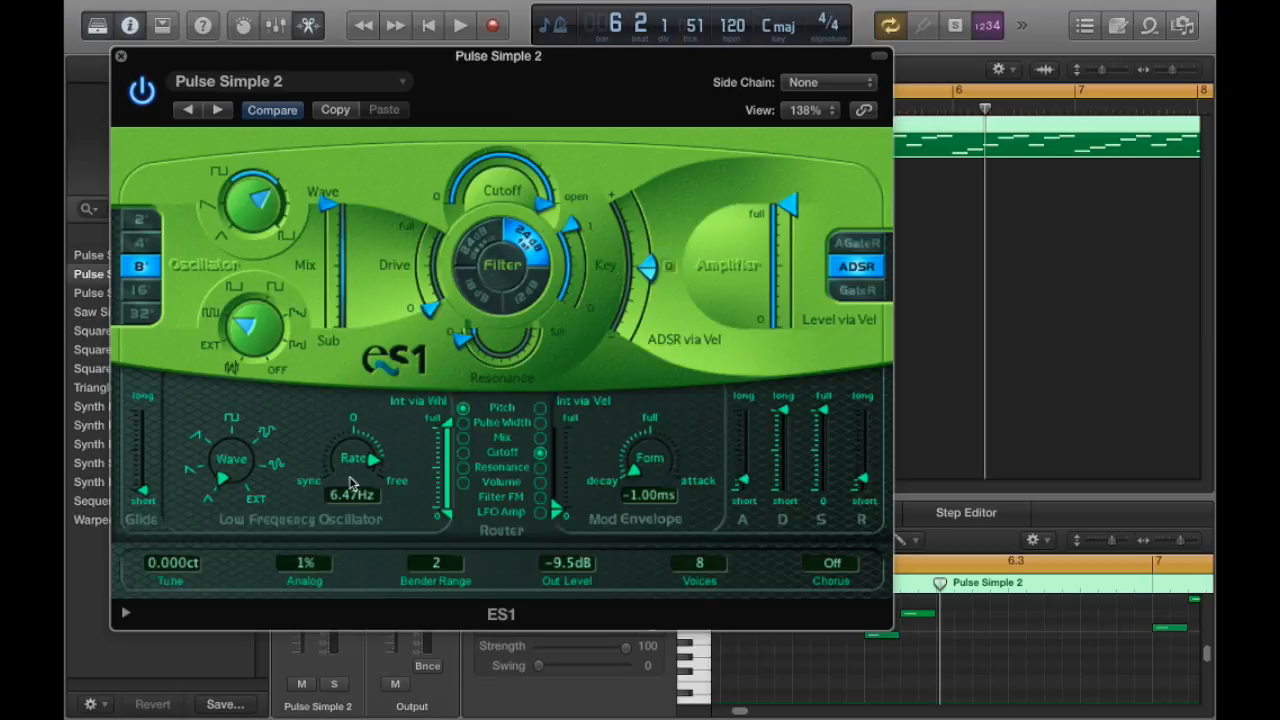
{"action": "mouse_move", "coordinate": [316, 510]}
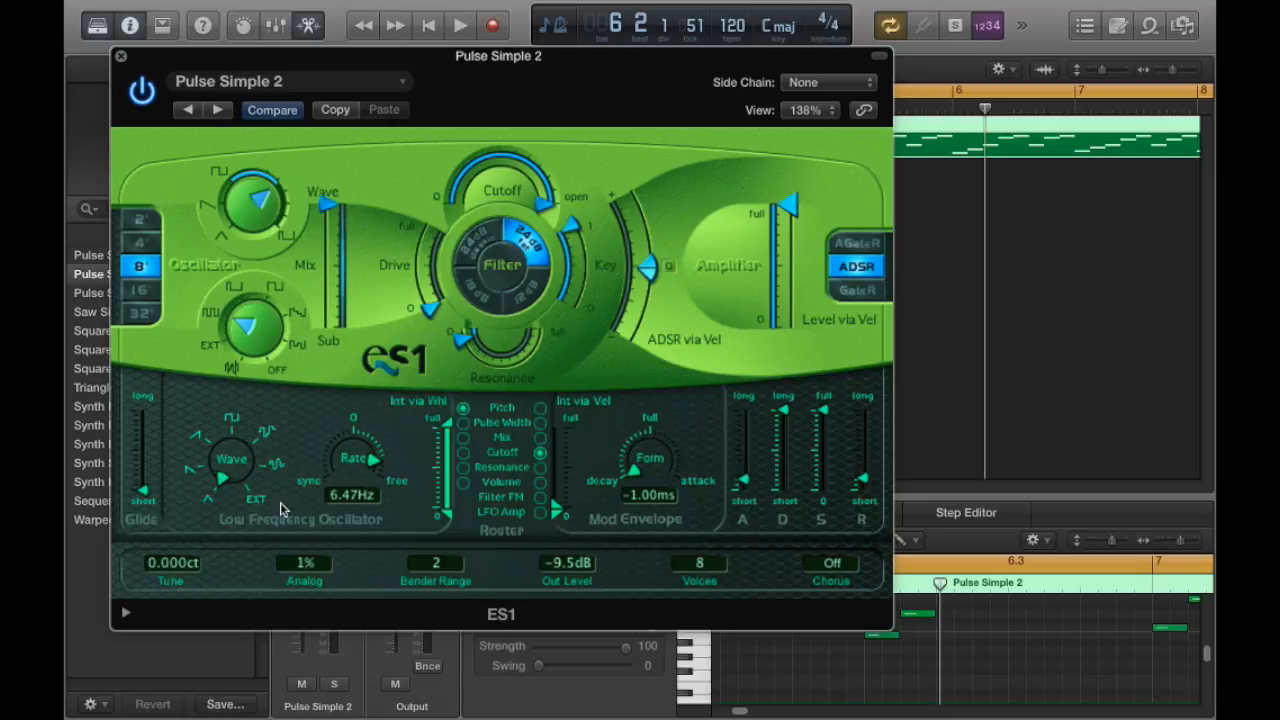
{"action": "mouse_move", "coordinate": [232, 508]}
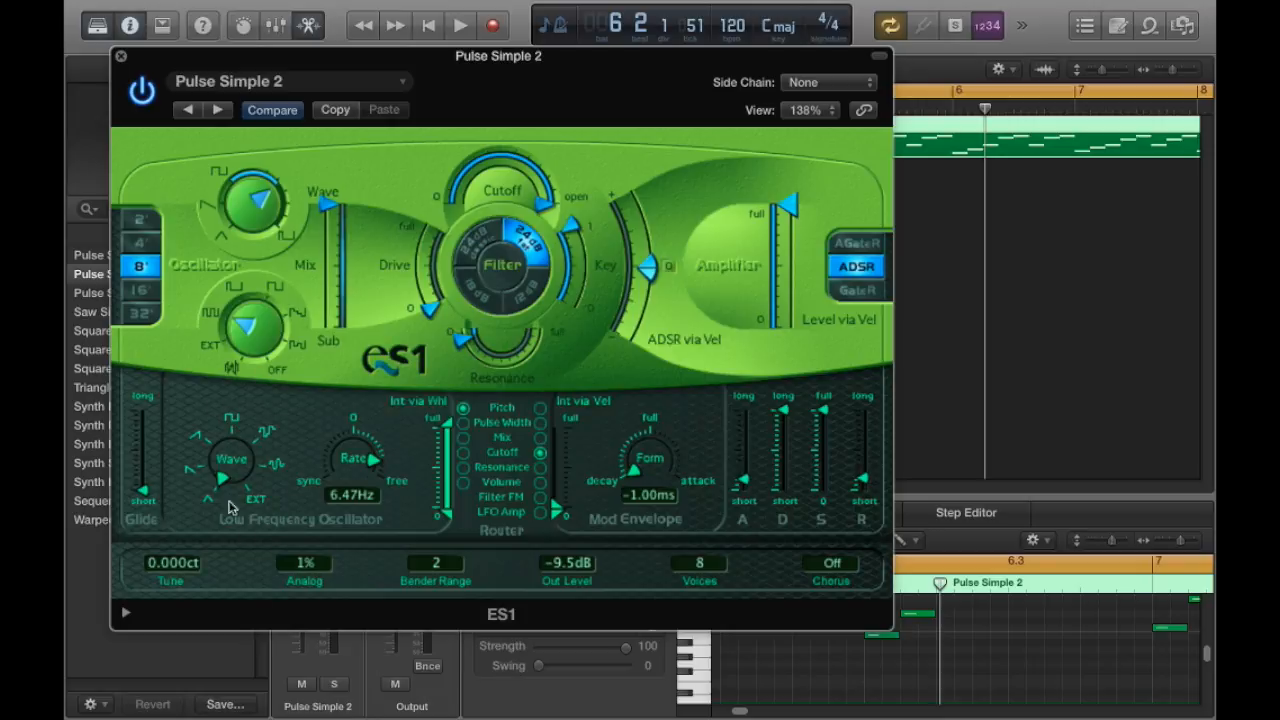
Toggle playback while the ES1 LFO rate is synced to 1/4 notes.
{"action": "left_click", "coordinate": [460, 24]}
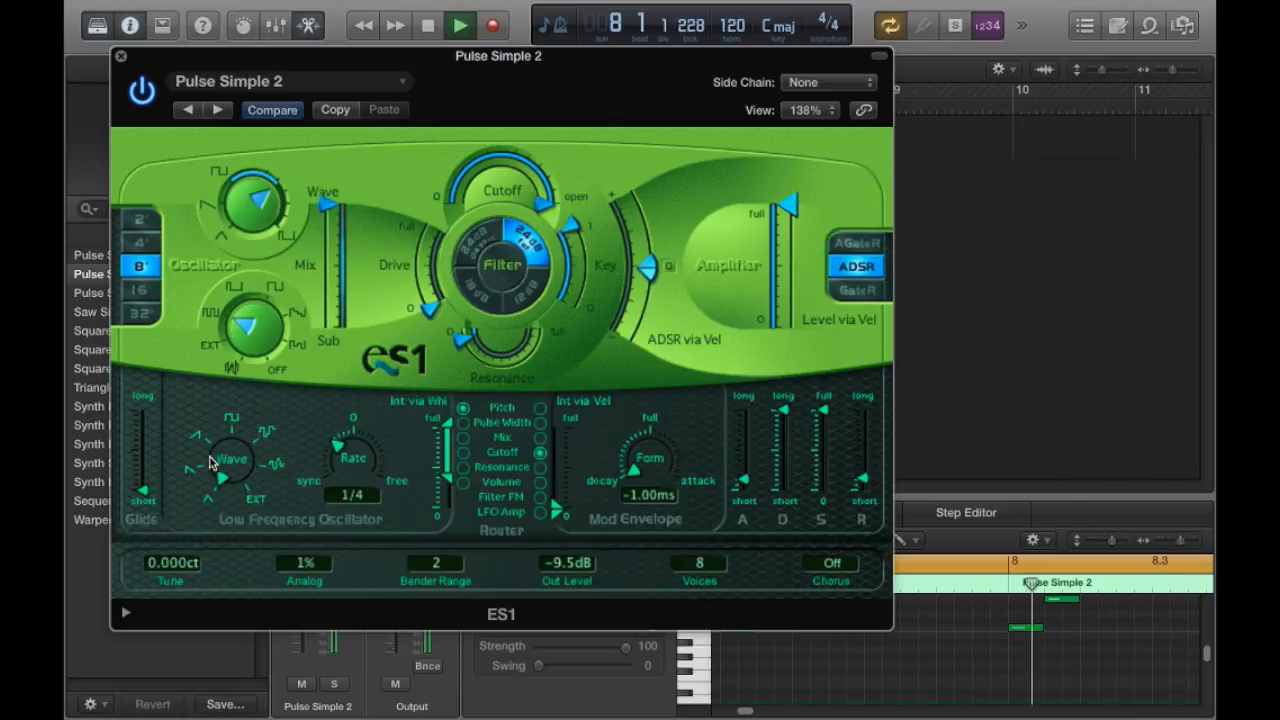
{"action": "left_click", "coordinate": [460, 24]}
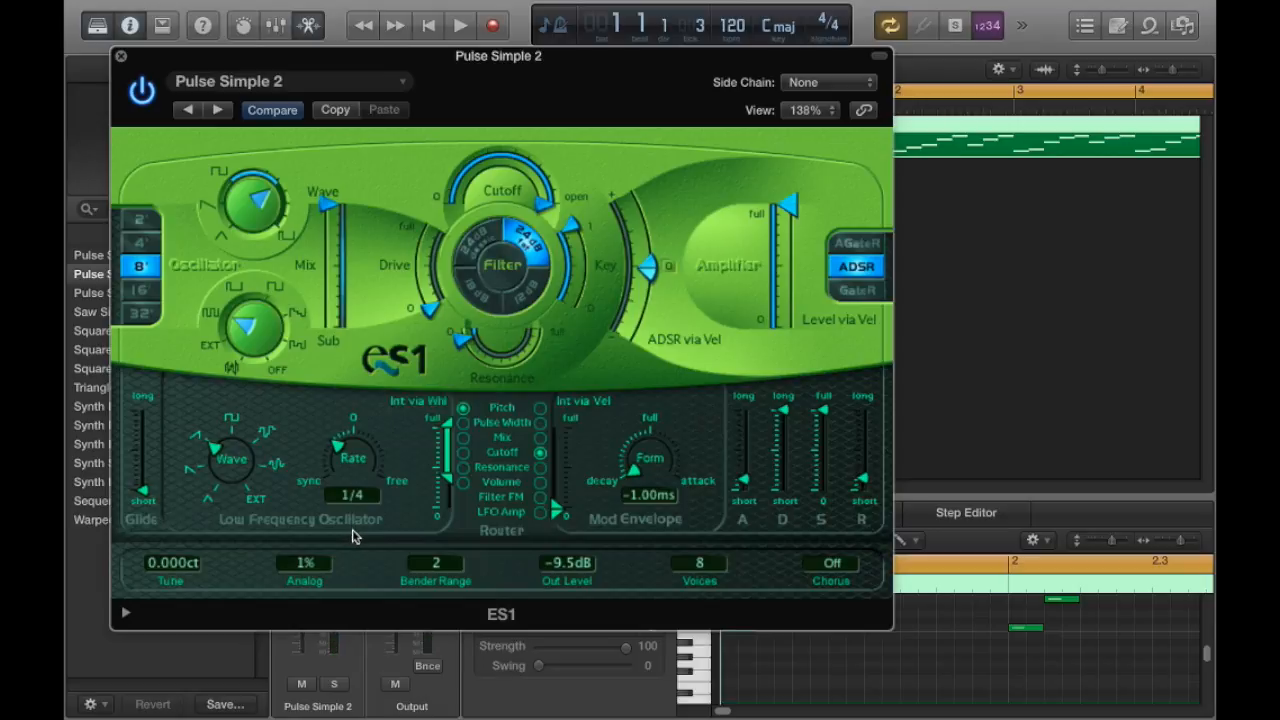
{"action": "mouse_move", "coordinate": [350, 536]}
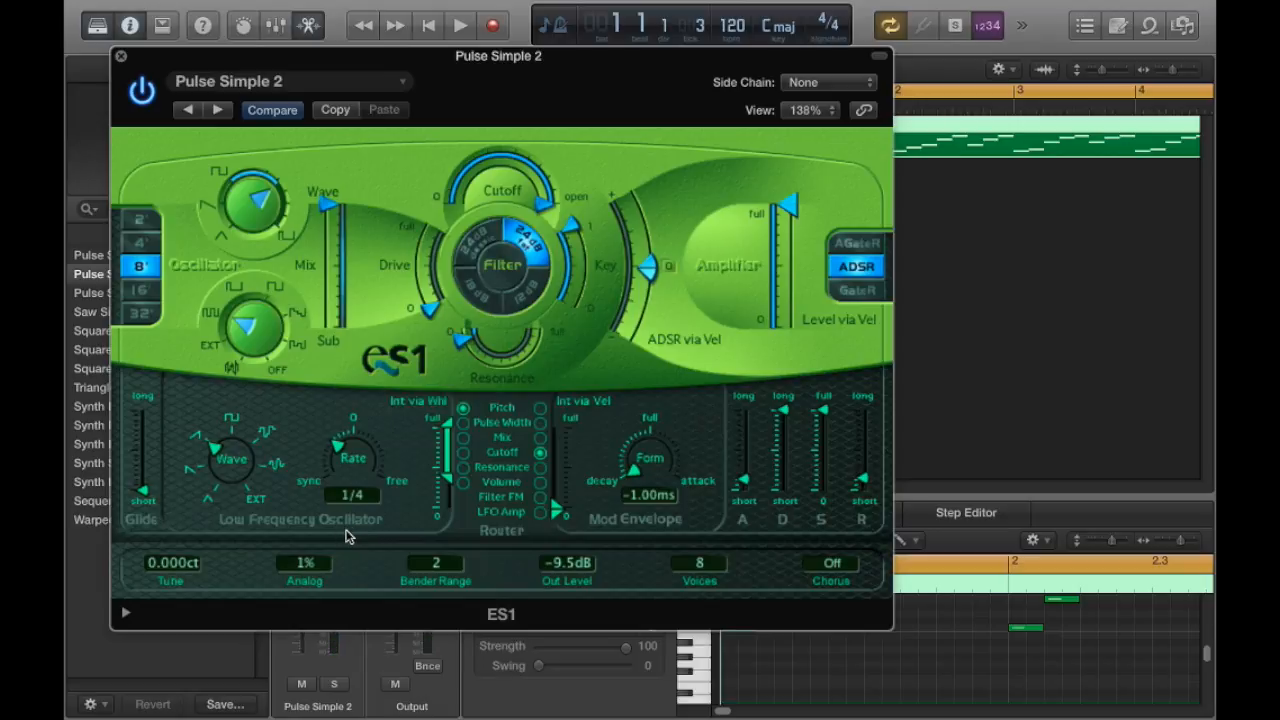
{"action": "mouse_move", "coordinate": [308, 522]}
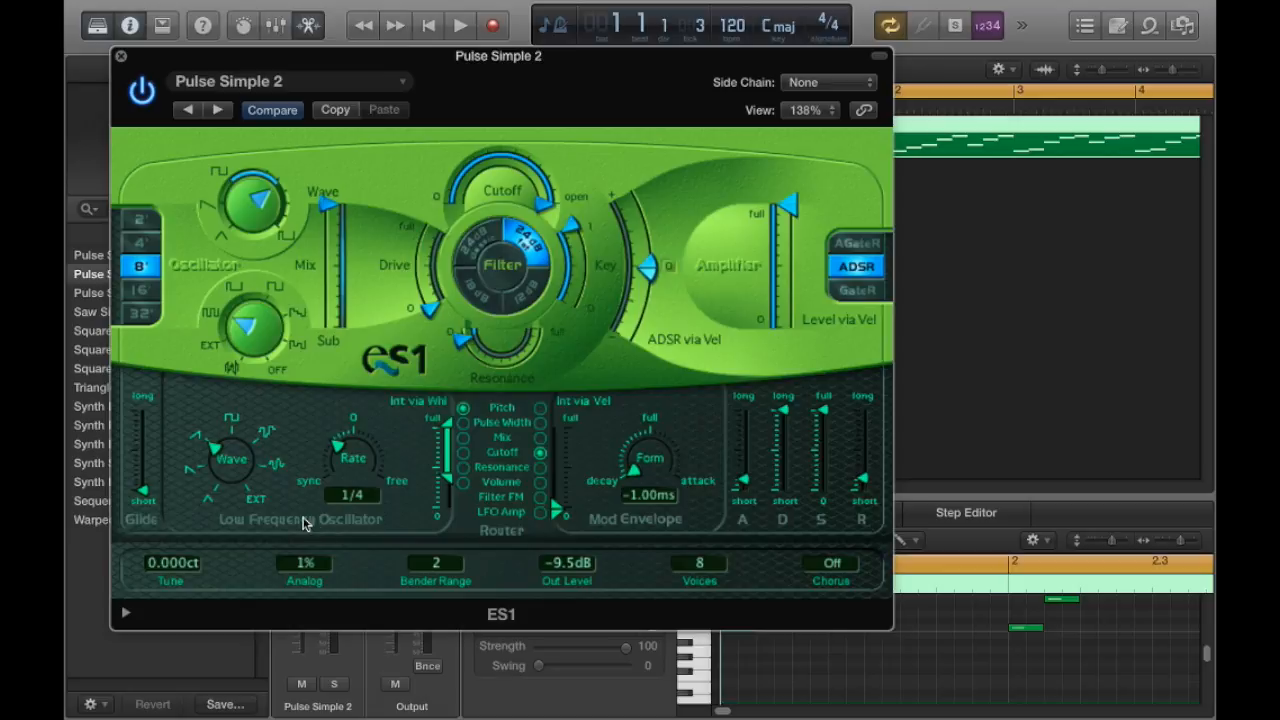
{"action": "mouse_move", "coordinate": [388, 528]}
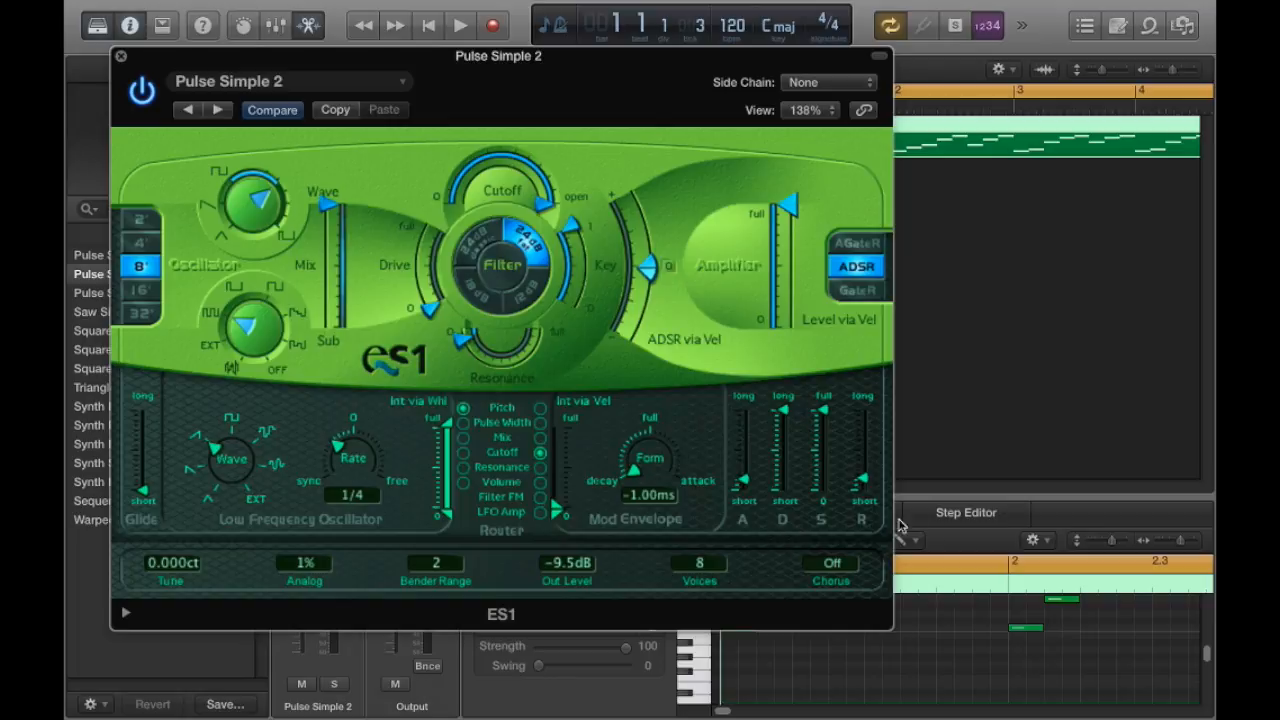
{"action": "mouse_move", "coordinate": [876, 548]}
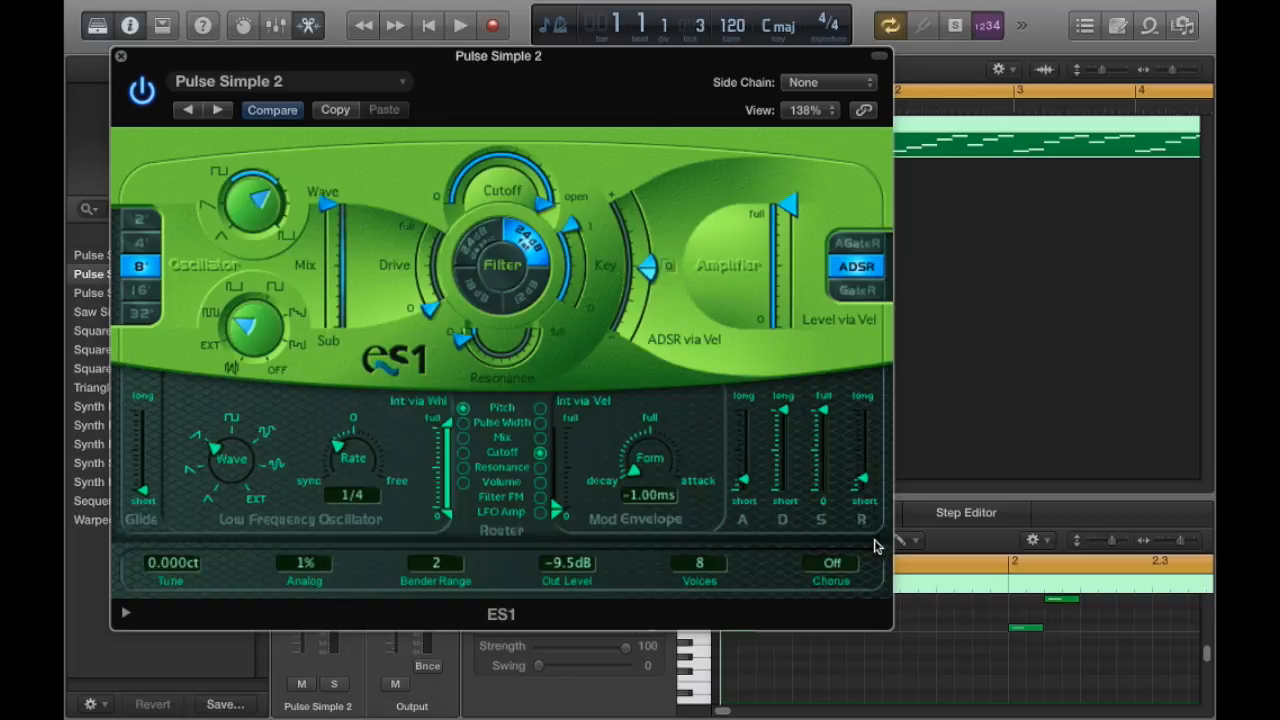
{"action": "mouse_move", "coordinate": [890, 538]}
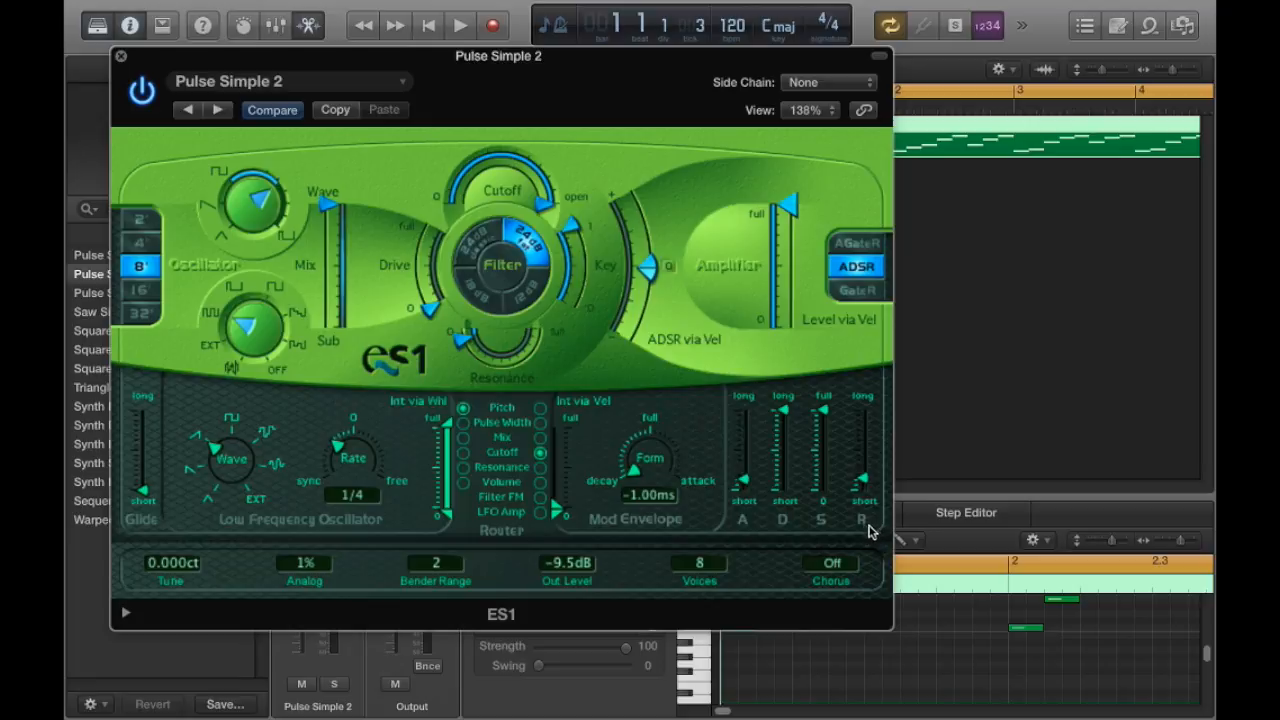
{"action": "mouse_move", "coordinate": [788, 528]}
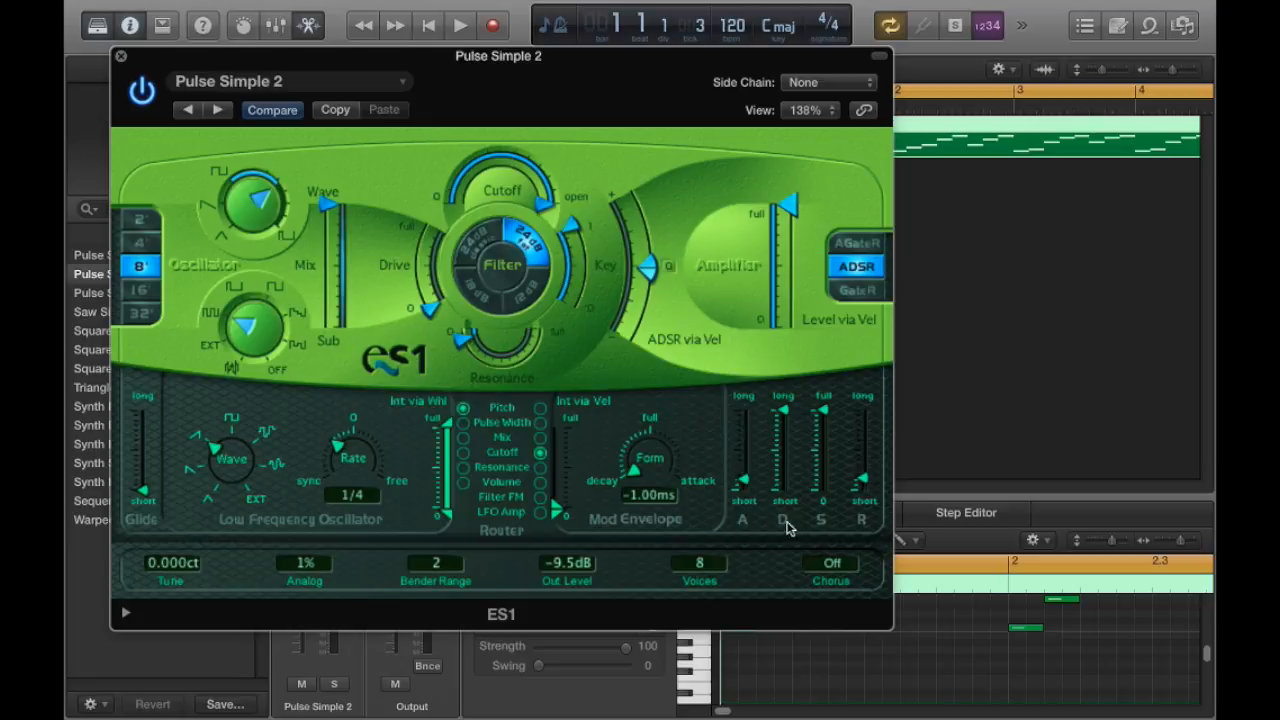
{"action": "mouse_move", "coordinate": [828, 184]}
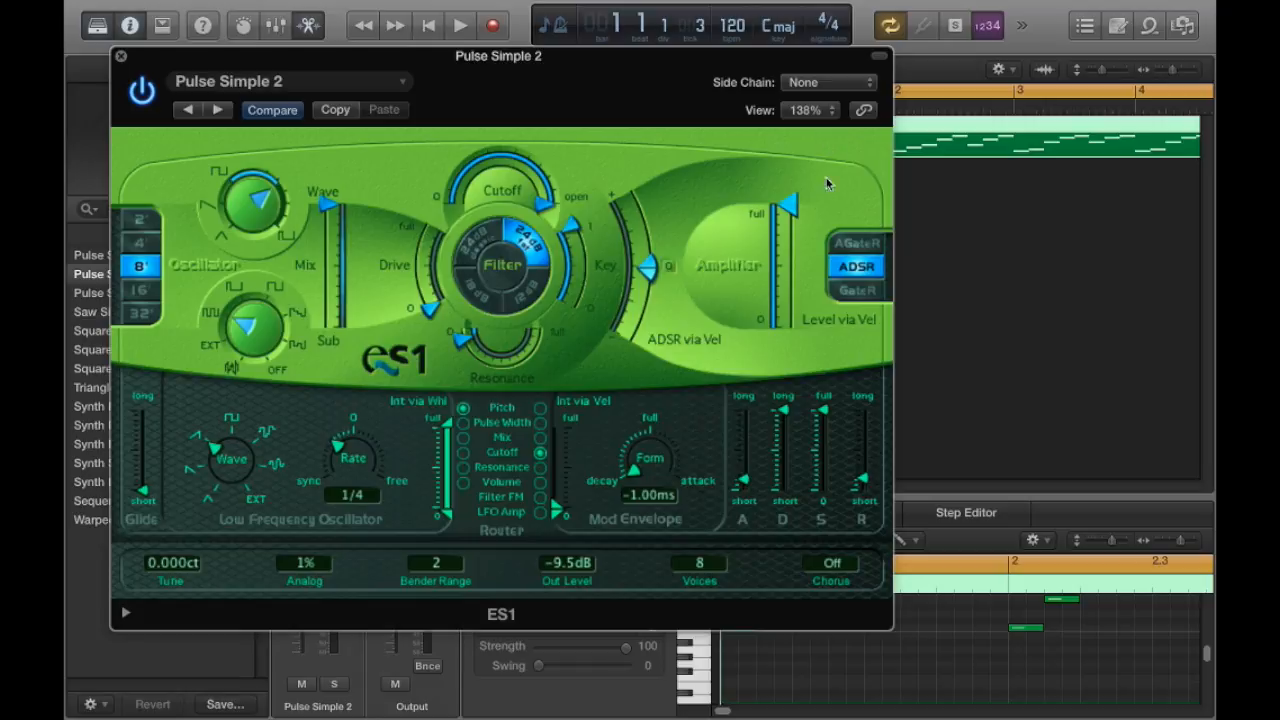
{"action": "mouse_move", "coordinate": [748, 544]}
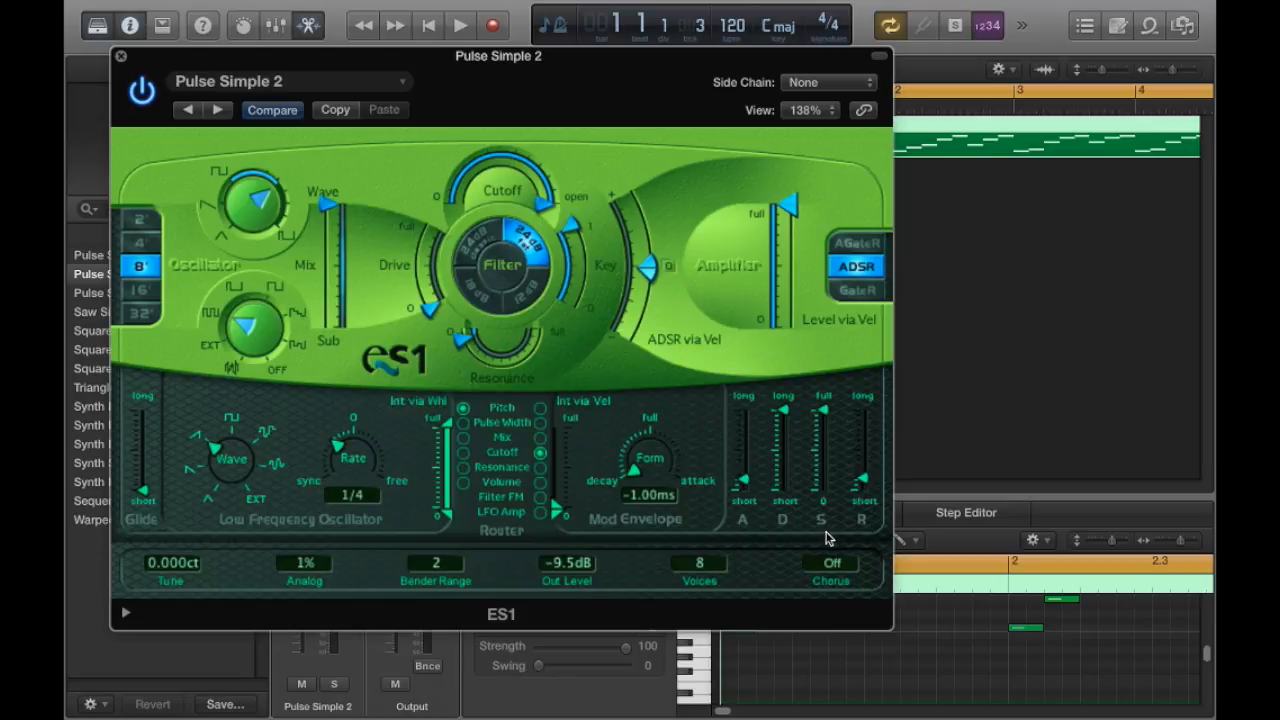
{"action": "mouse_move", "coordinate": [852, 452]}
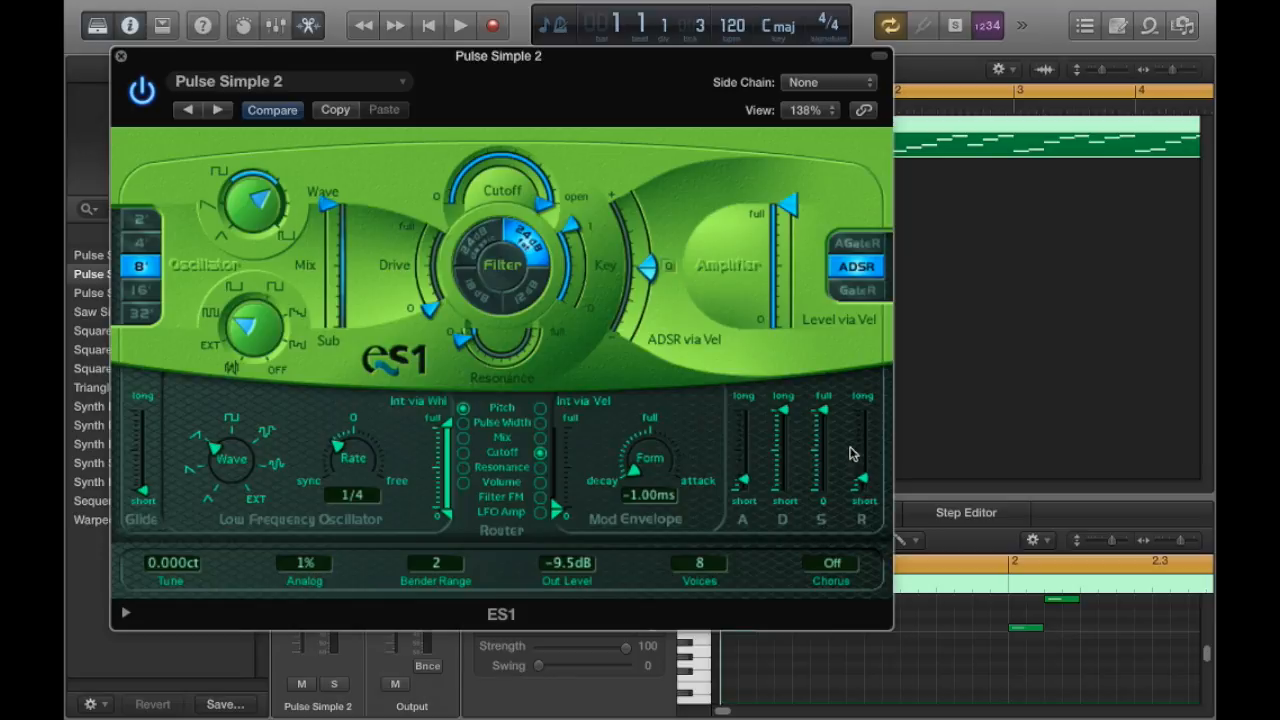
{"action": "mouse_move", "coordinate": [858, 460]}
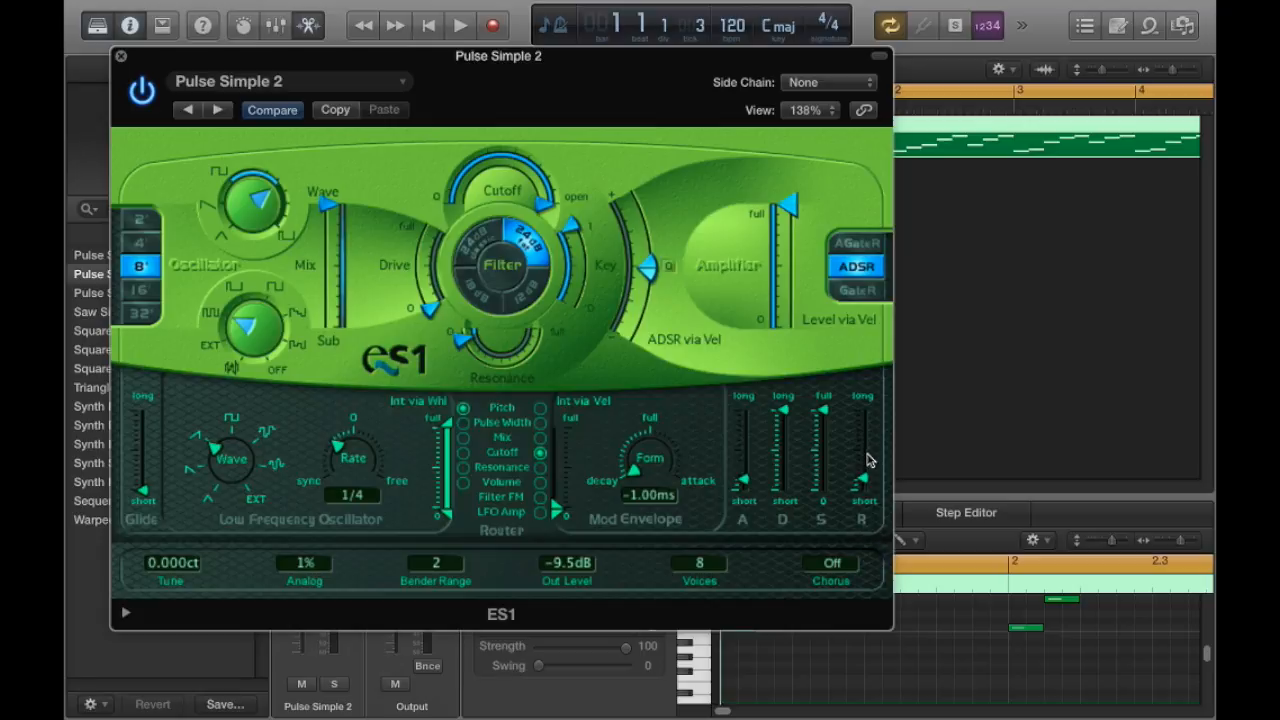
{"action": "mouse_move", "coordinate": [868, 522]}
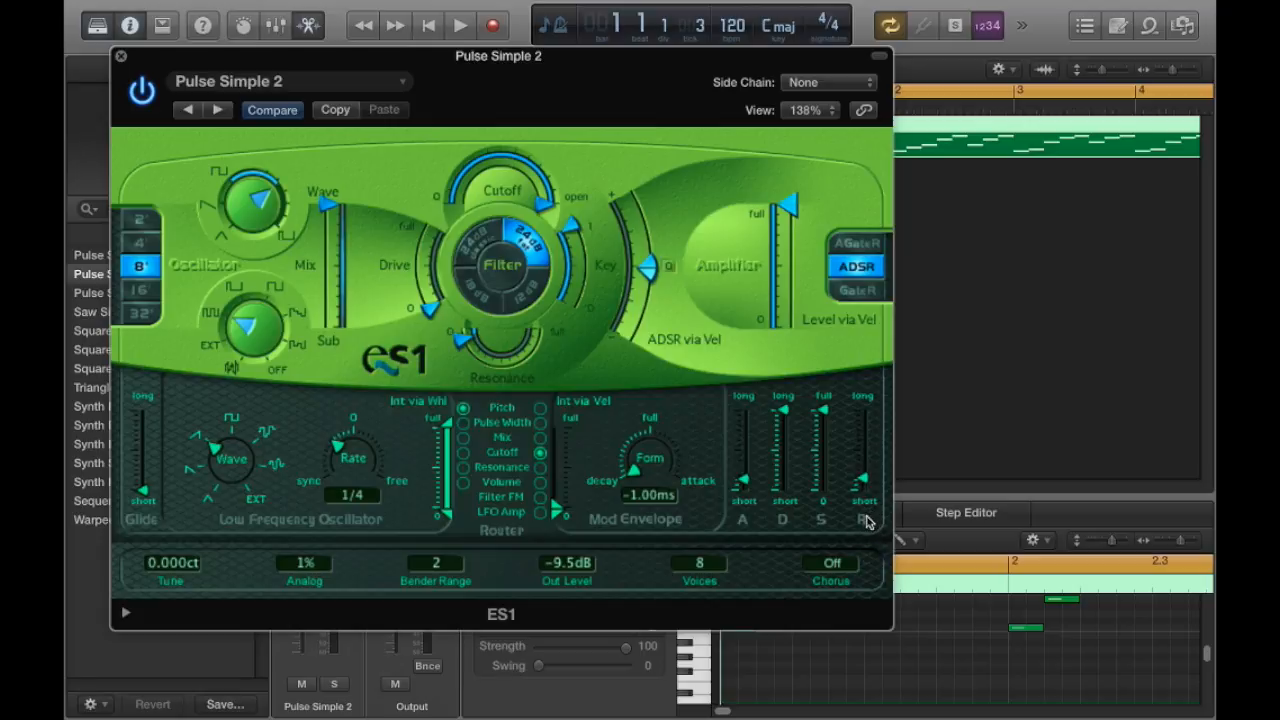
{"action": "mouse_move", "coordinate": [704, 344]}
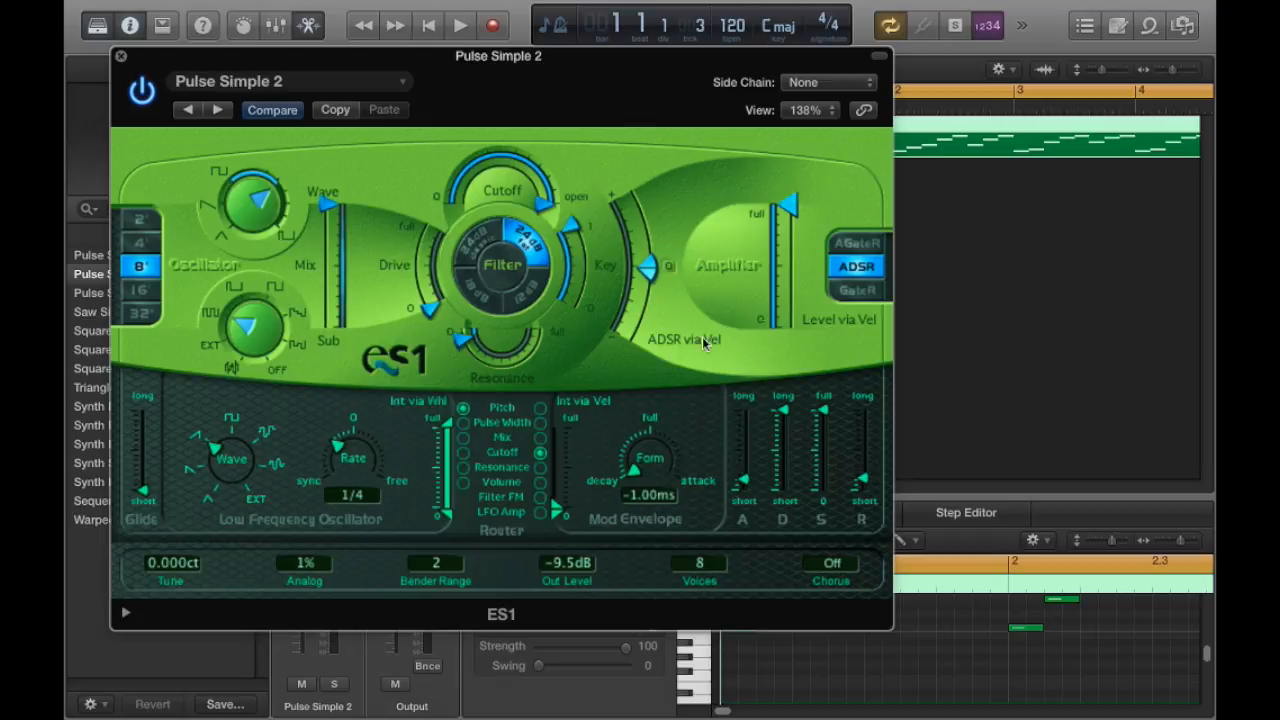
{"action": "mouse_move", "coordinate": [748, 520]}
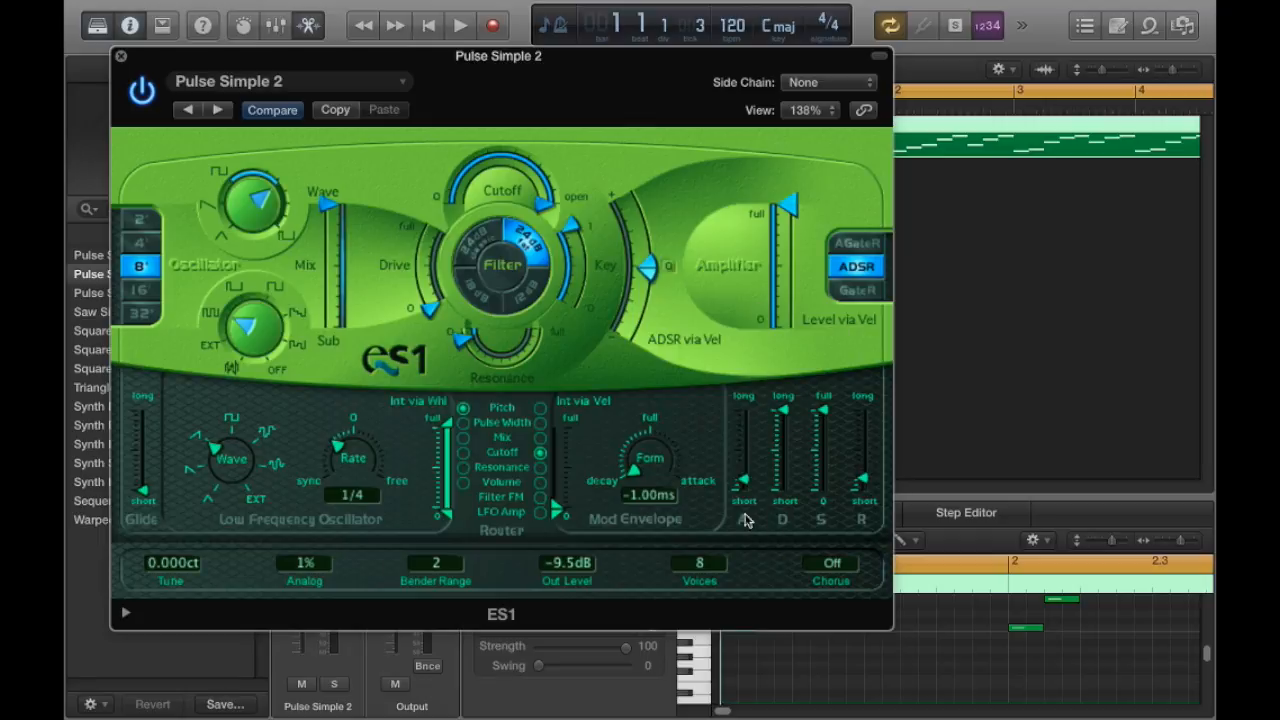
{"action": "mouse_move", "coordinate": [752, 500]}
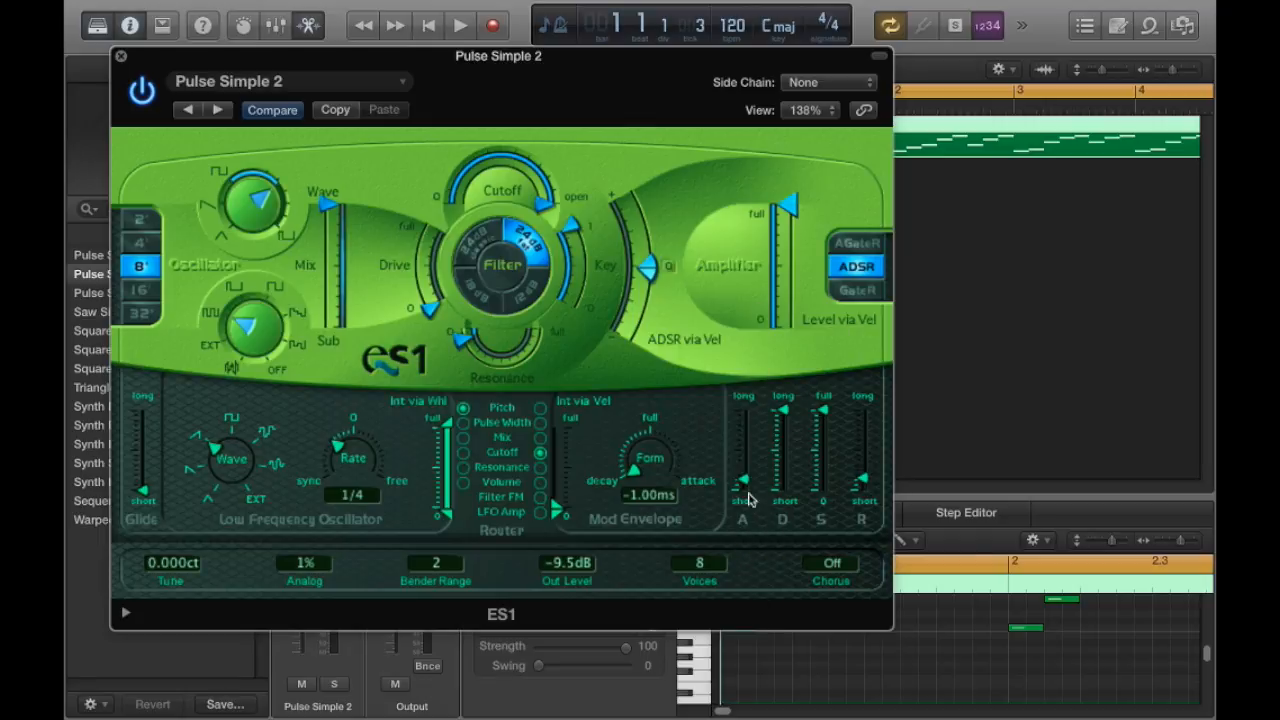
Restart playback to hear the adjusted ADSR attack and release.
{"action": "left_click", "coordinate": [460, 24]}
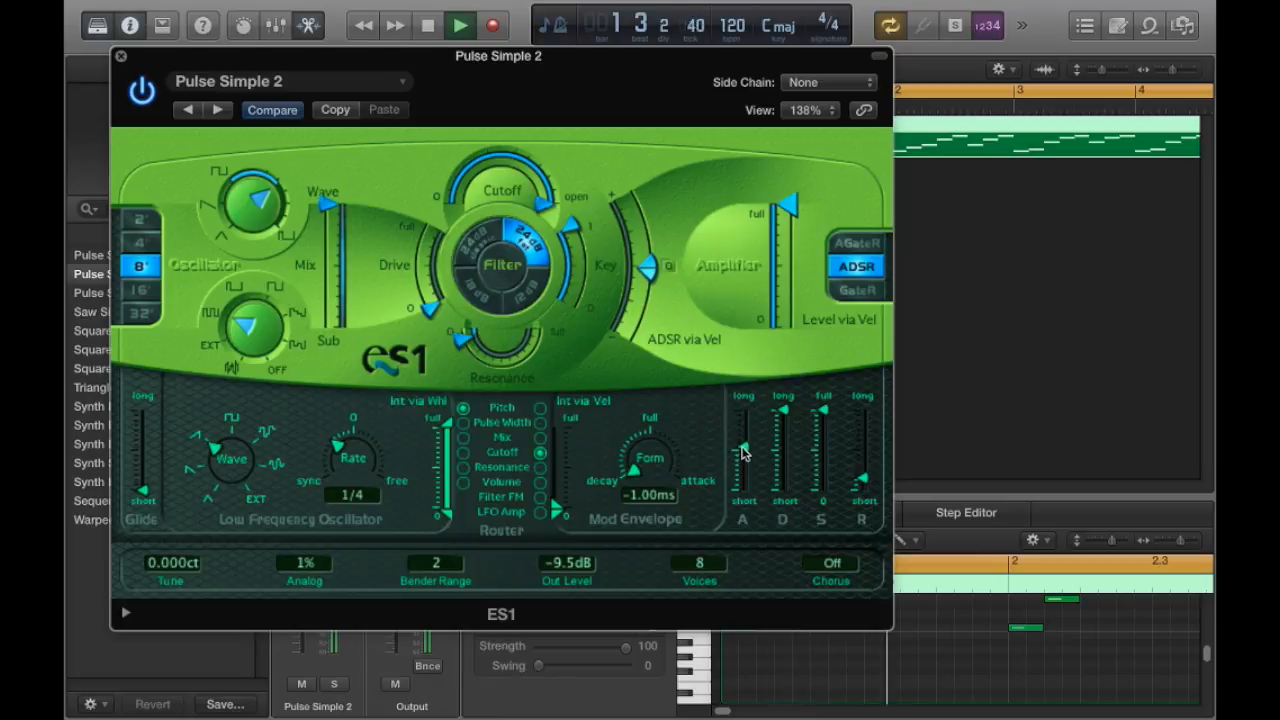